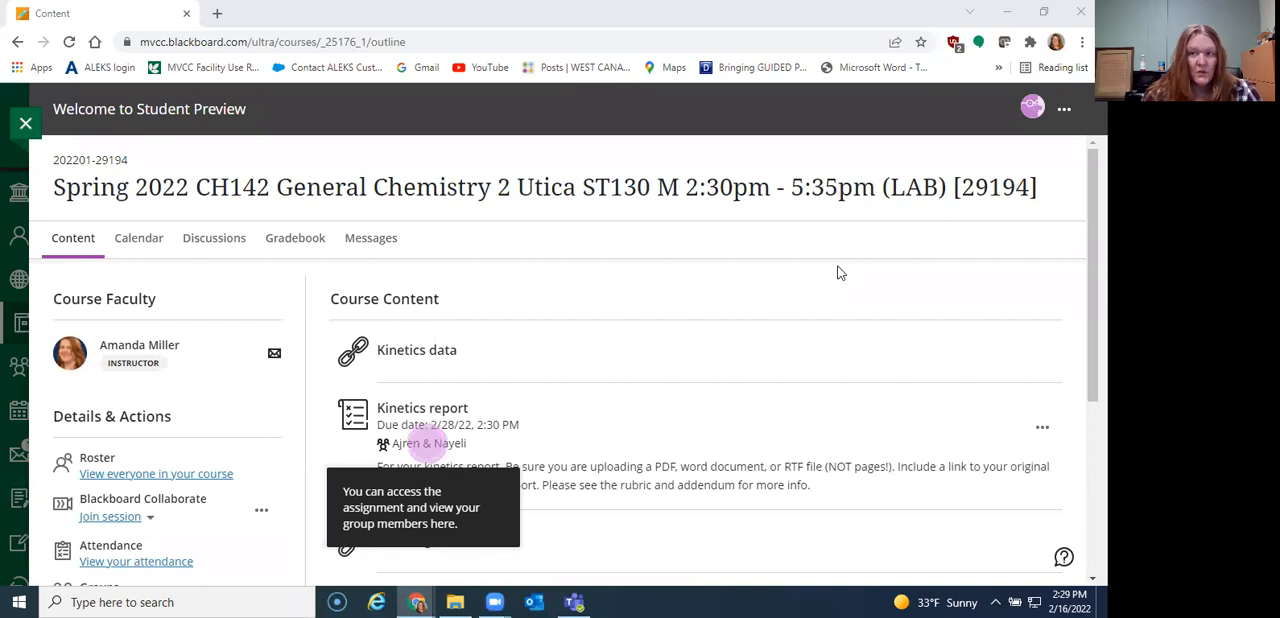
mouse_move(416, 350)
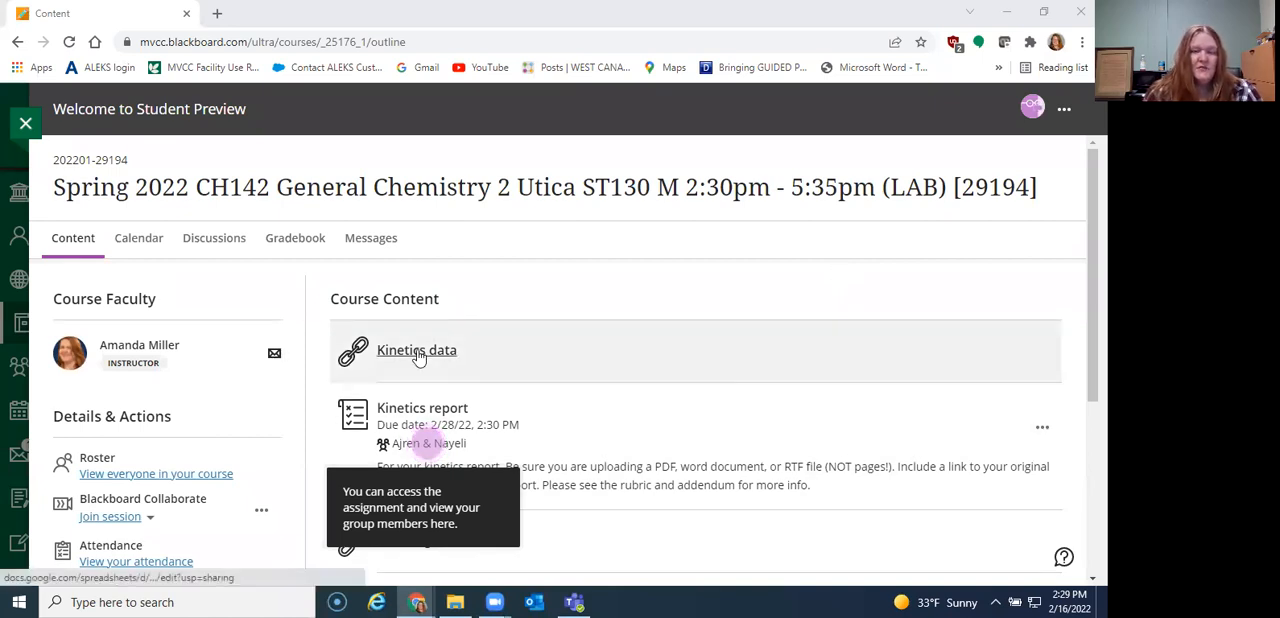
Open the Kinetics data sheet, read the comment on C8 and show it as 154.00 with two decimals
click(416, 350)
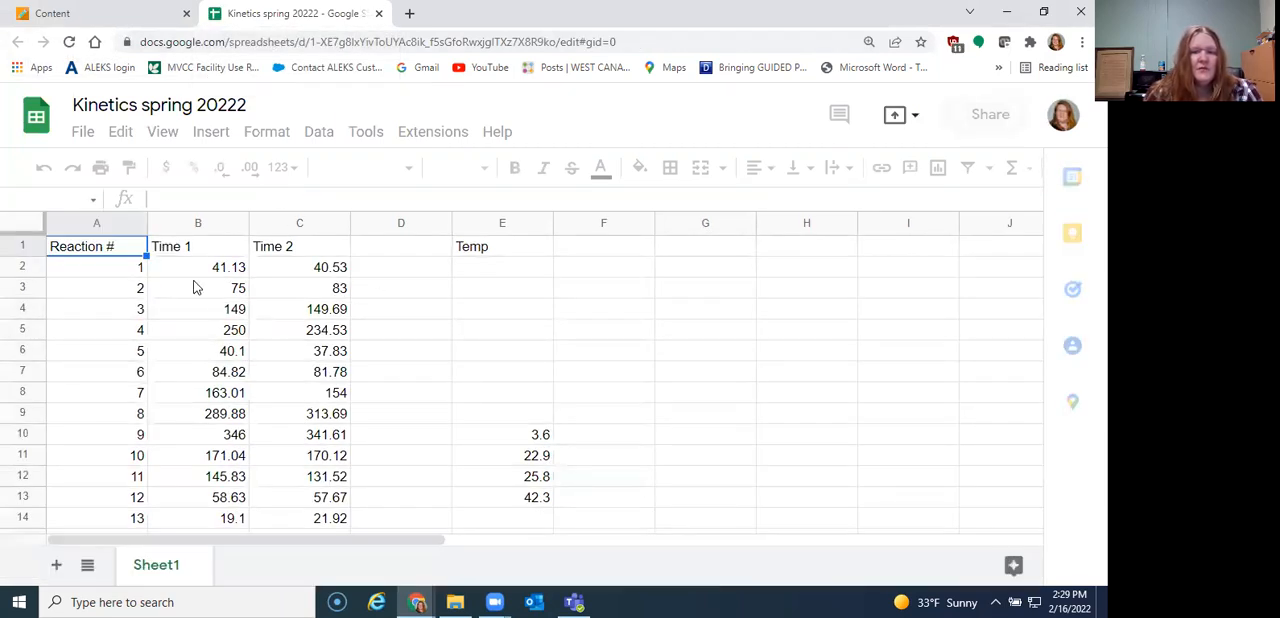
click(198, 268)
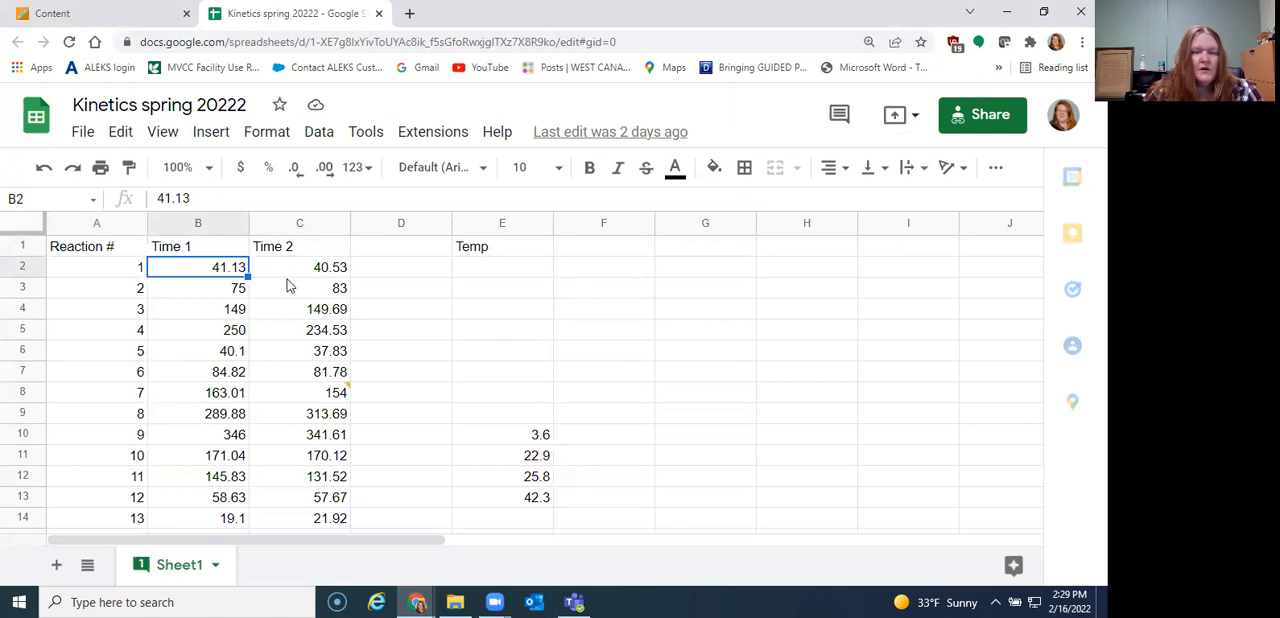
scroll(down, 3)
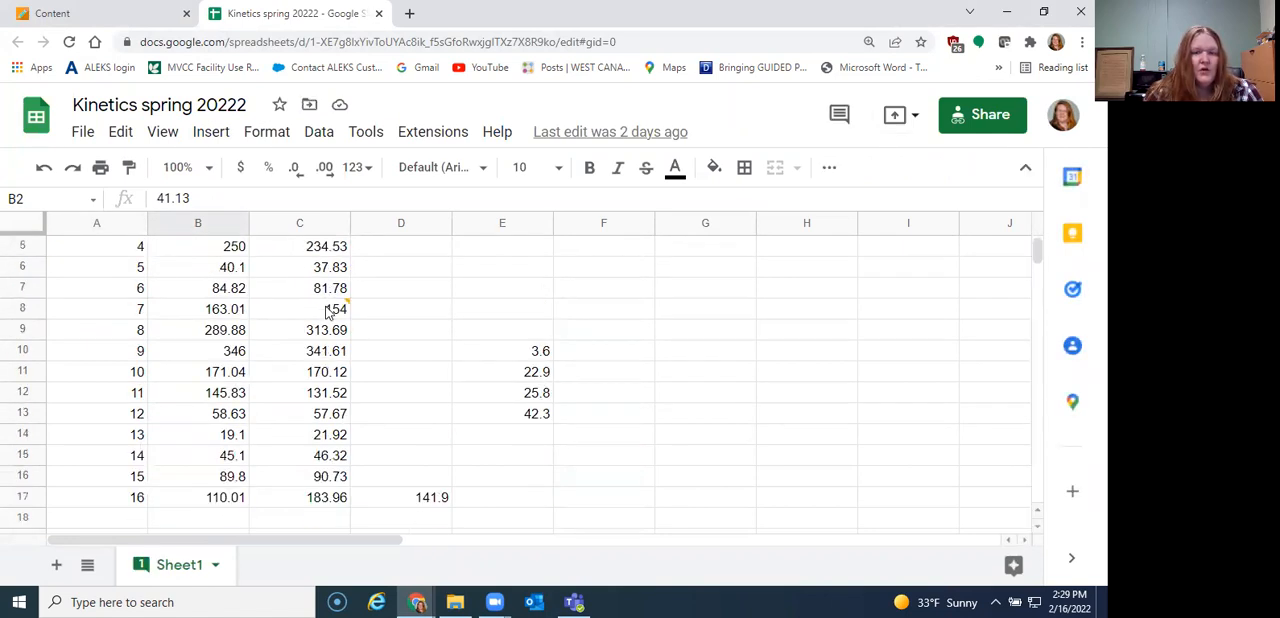
click(300, 308)
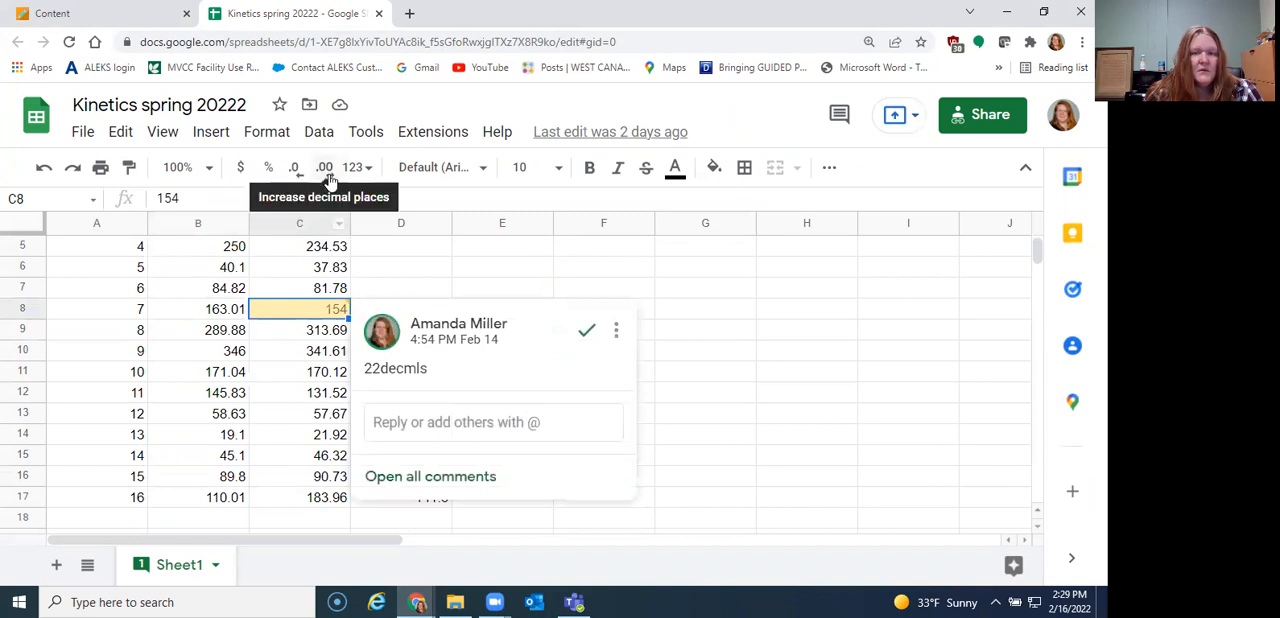
click(324, 168)
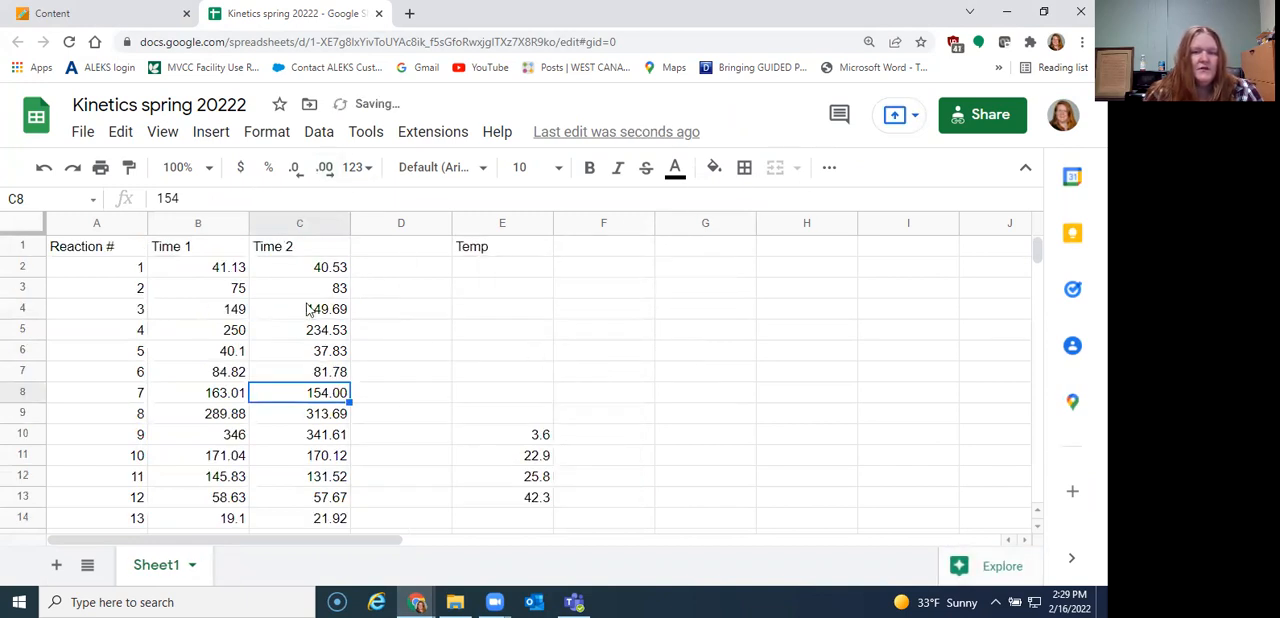
scroll(down, 3)
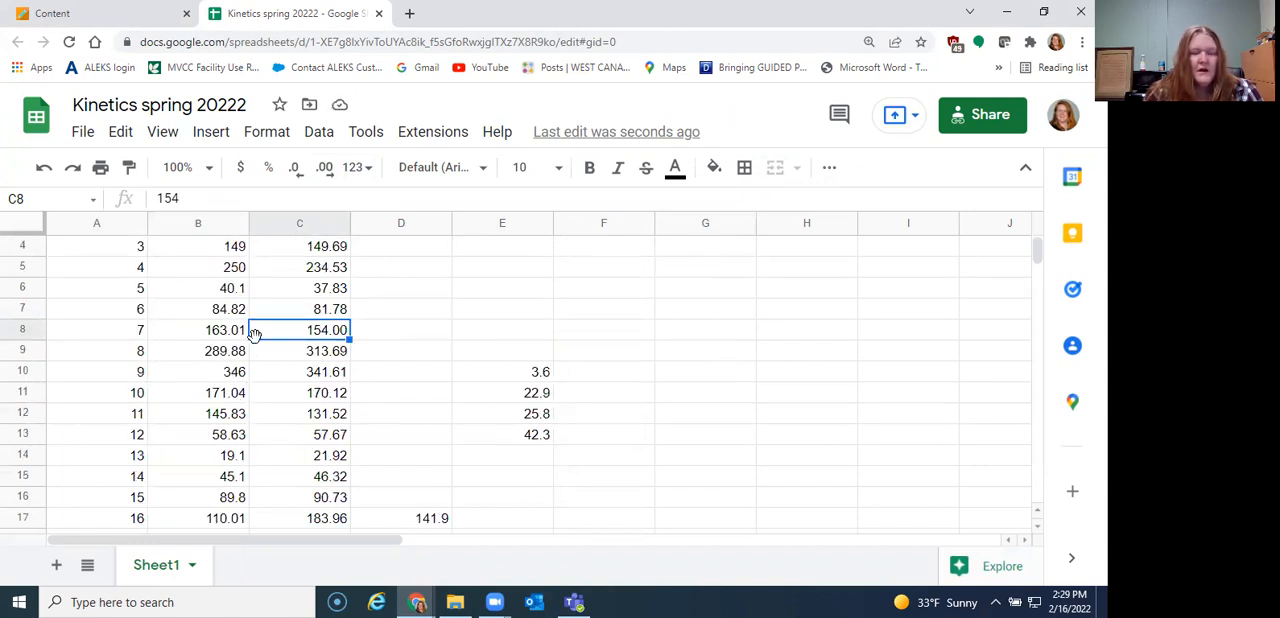
mouse_move(348, 380)
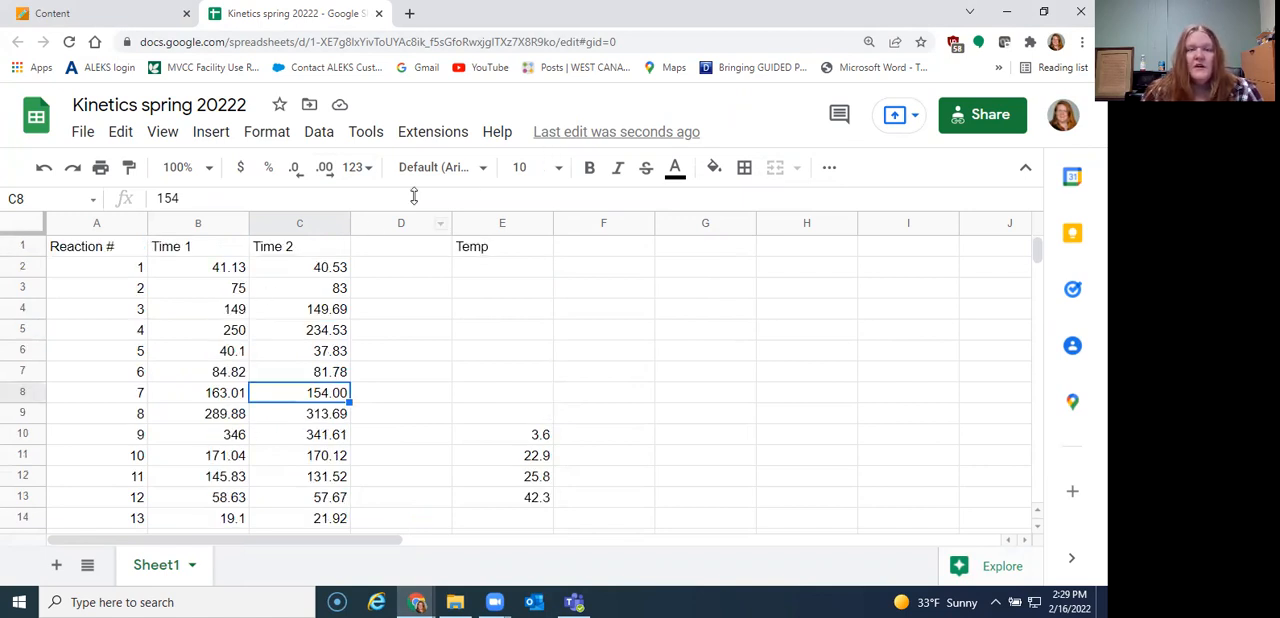
Return to the Blackboard course content page with the Kinetics report
click(96, 12)
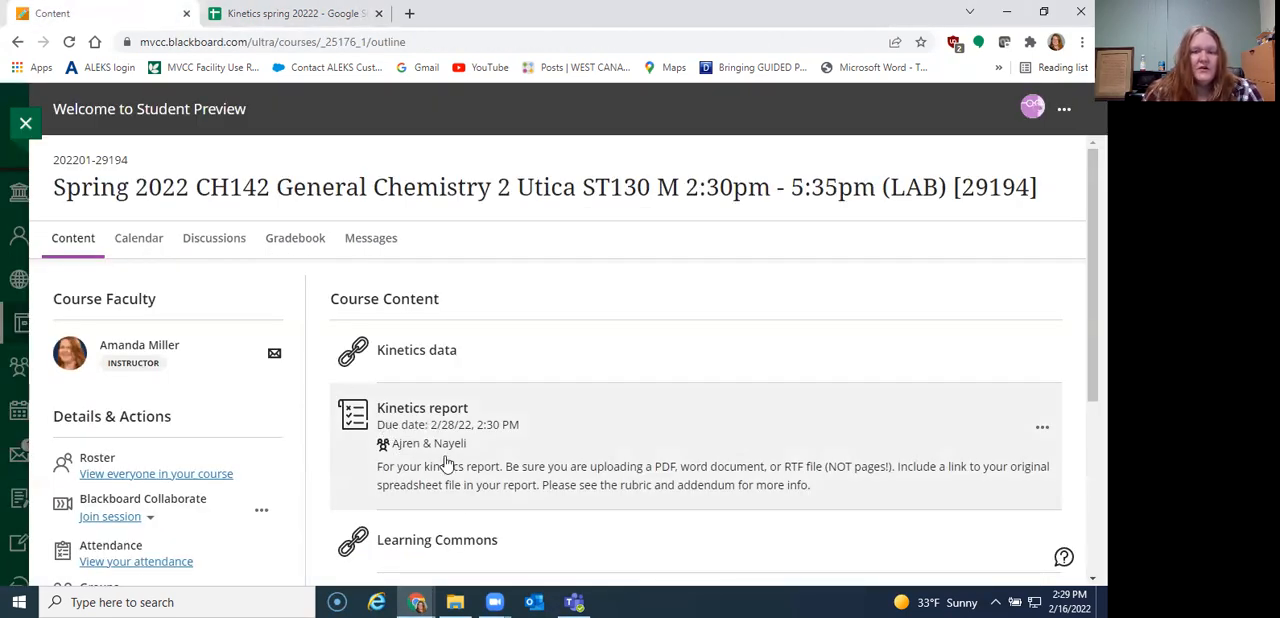
mouse_move(666, 444)
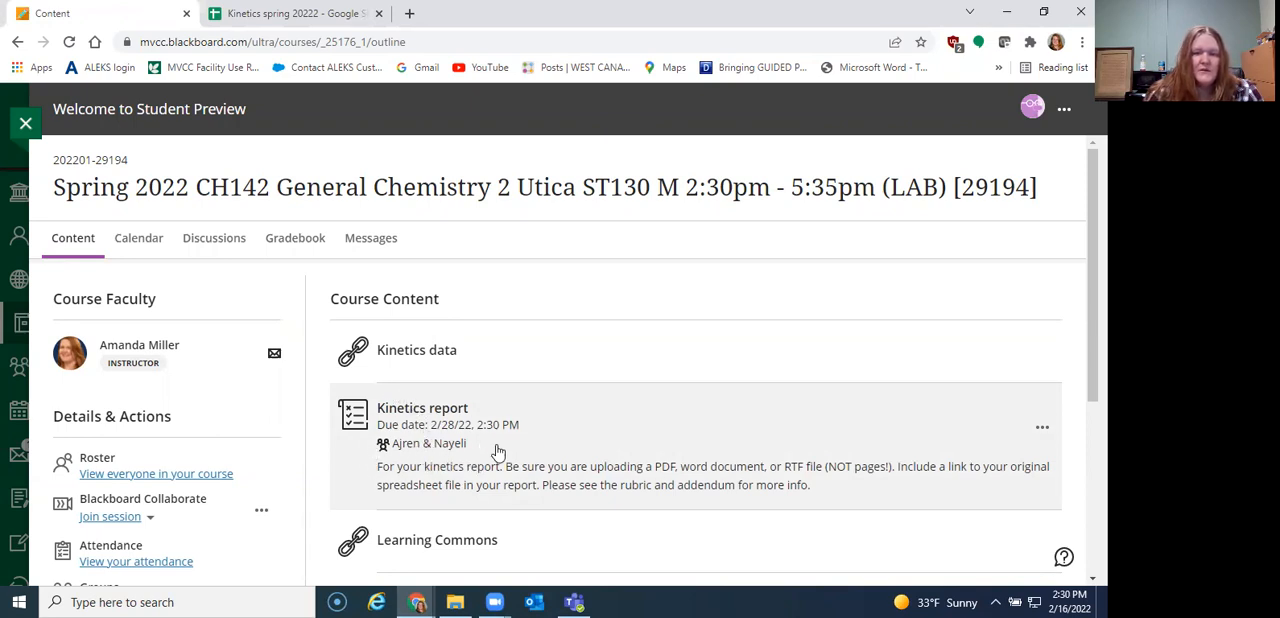
mouse_move(580, 436)
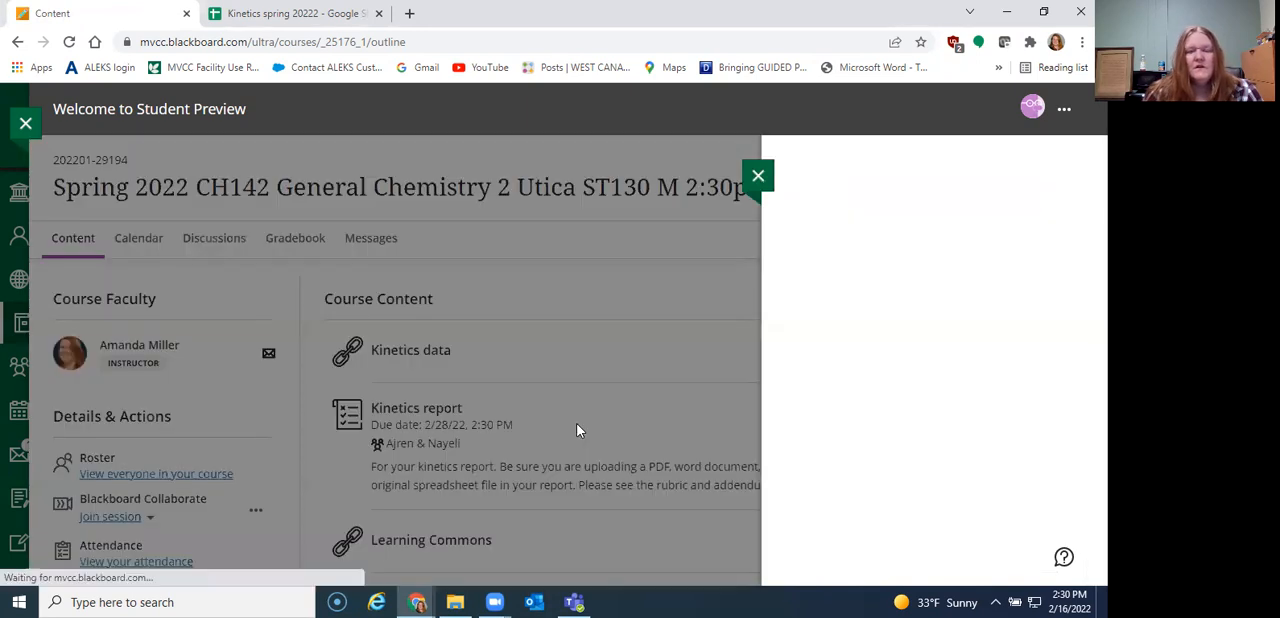
Open the class conversation for the Kinetics report with its 10 participants
click(416, 408)
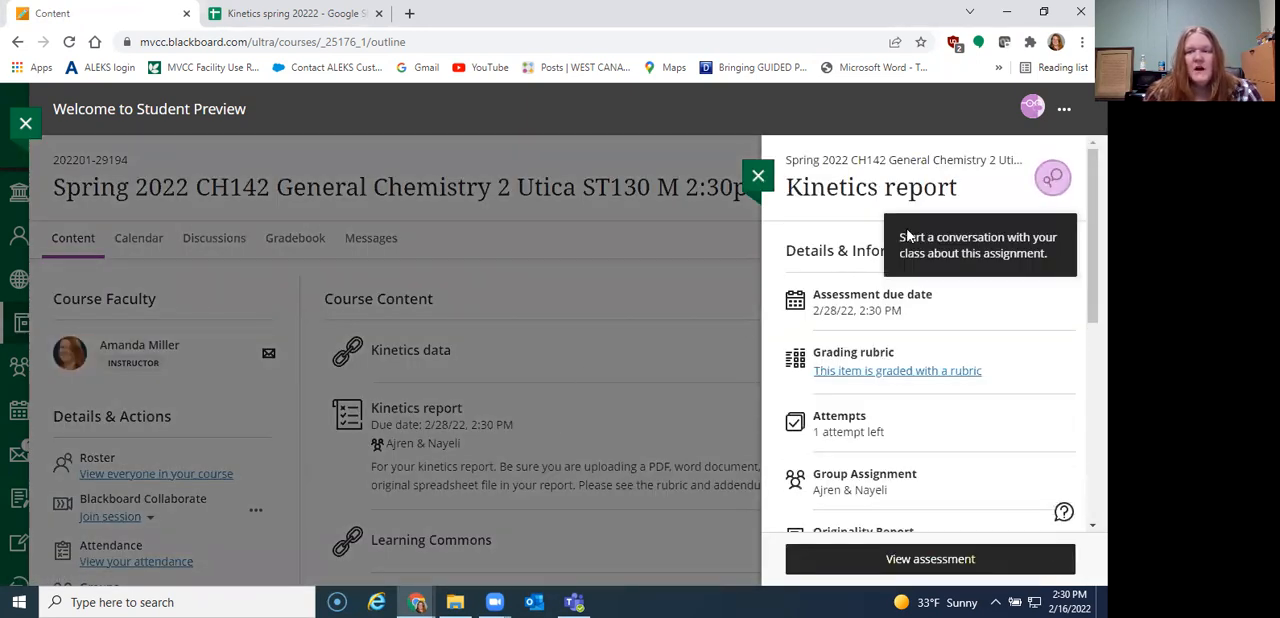
mouse_move(1012, 192)
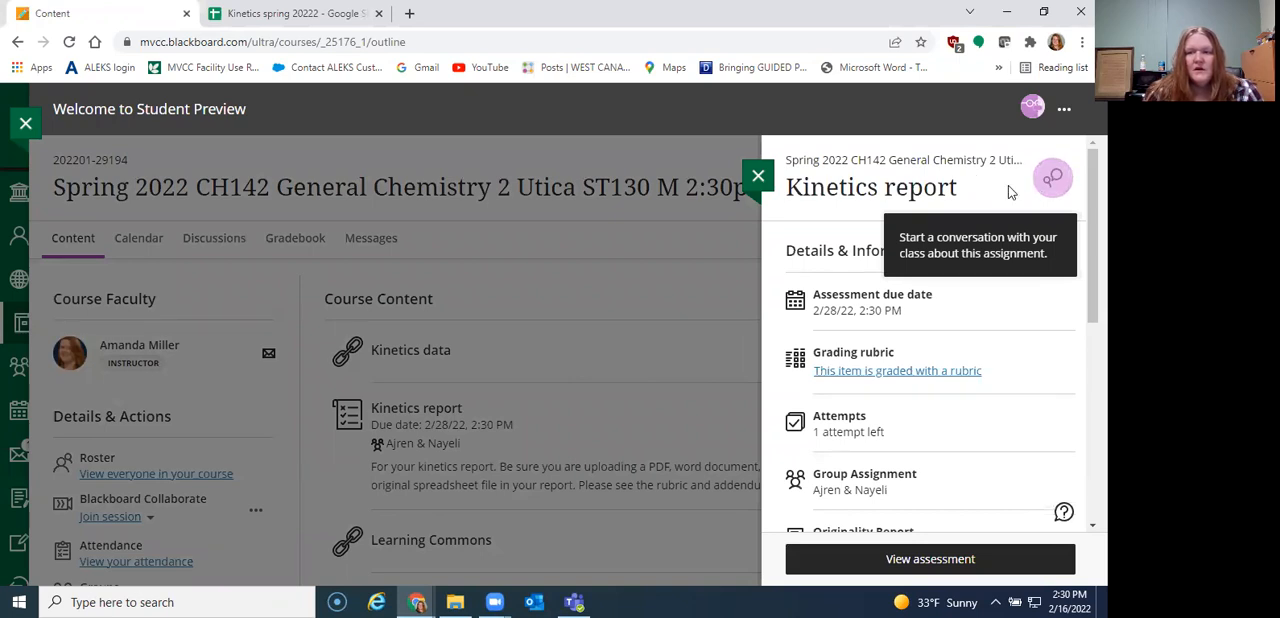
mouse_move(1056, 188)
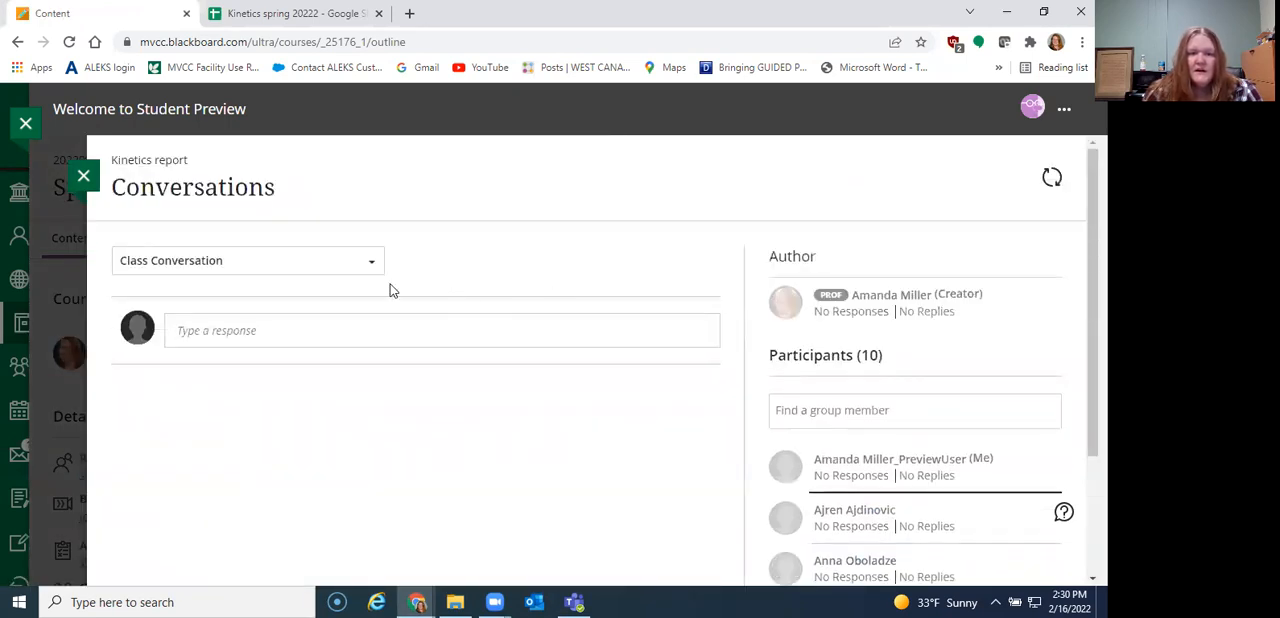
Limit the Kinetics report conversation to My Group, showing its 4 members
click(244, 260)
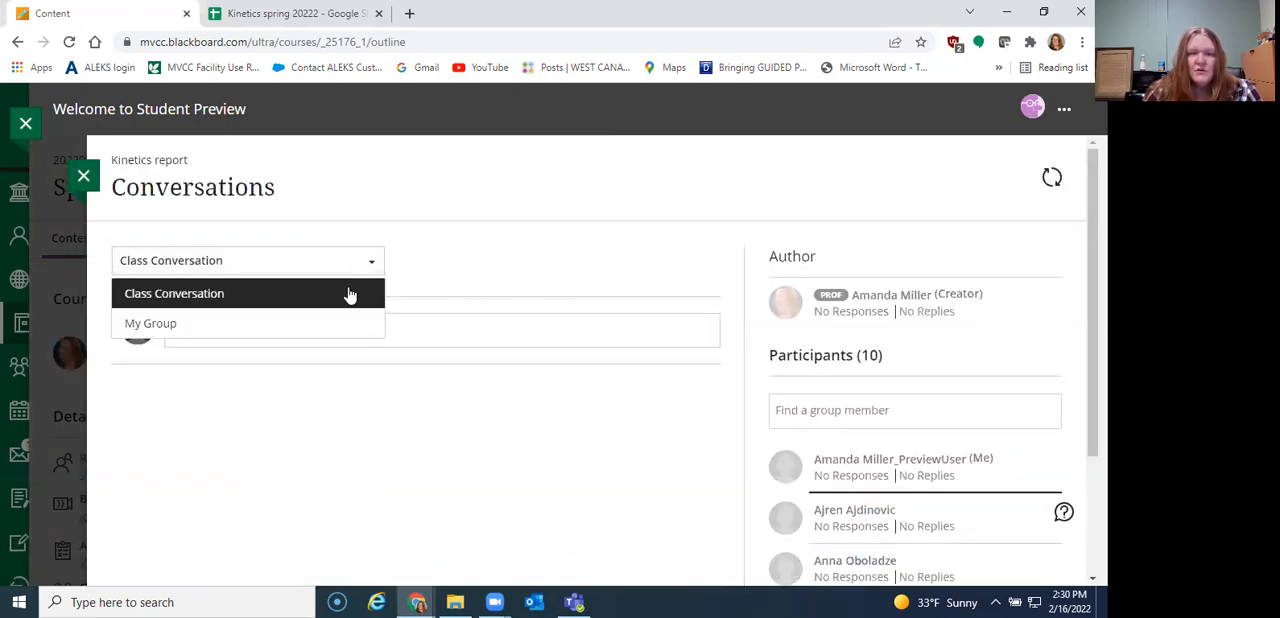
click(150, 322)
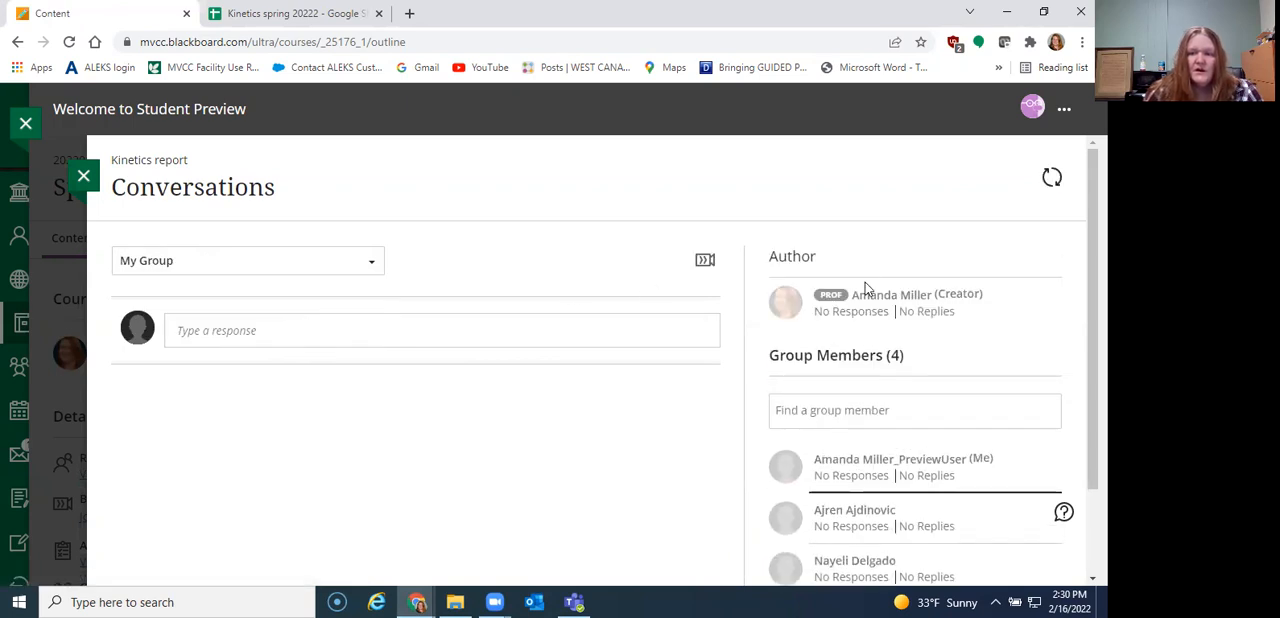
scroll(down, 3)
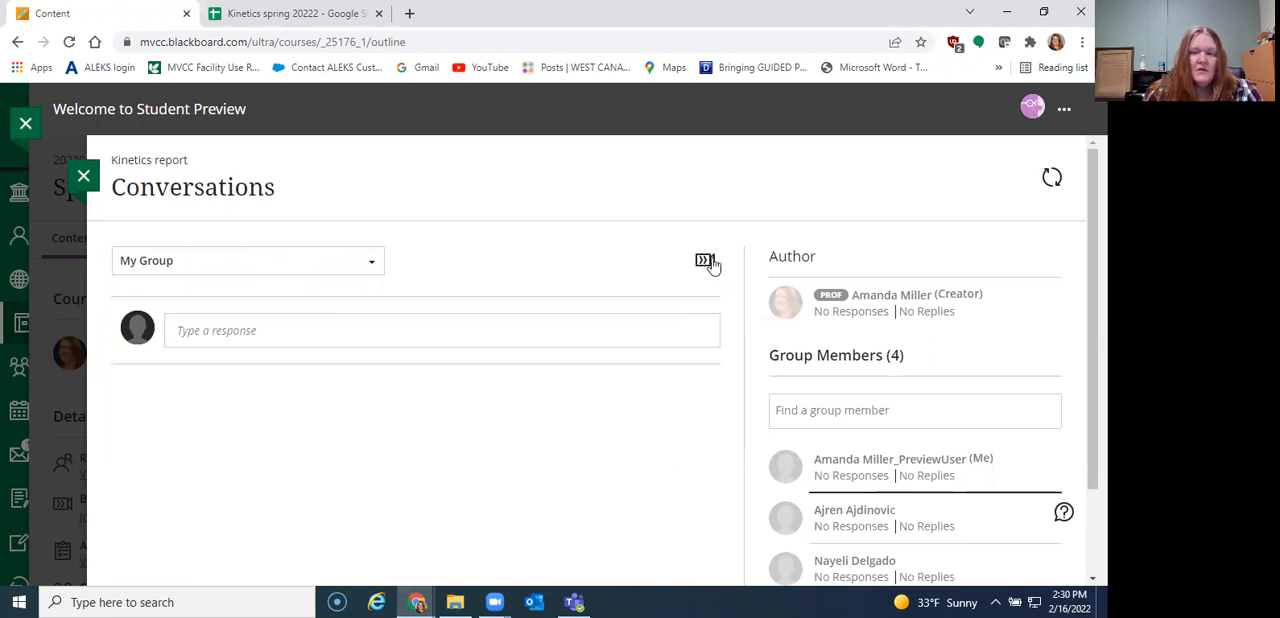
Close Conversations and review the assignment's grading, description, rubric link and group members
click(84, 176)
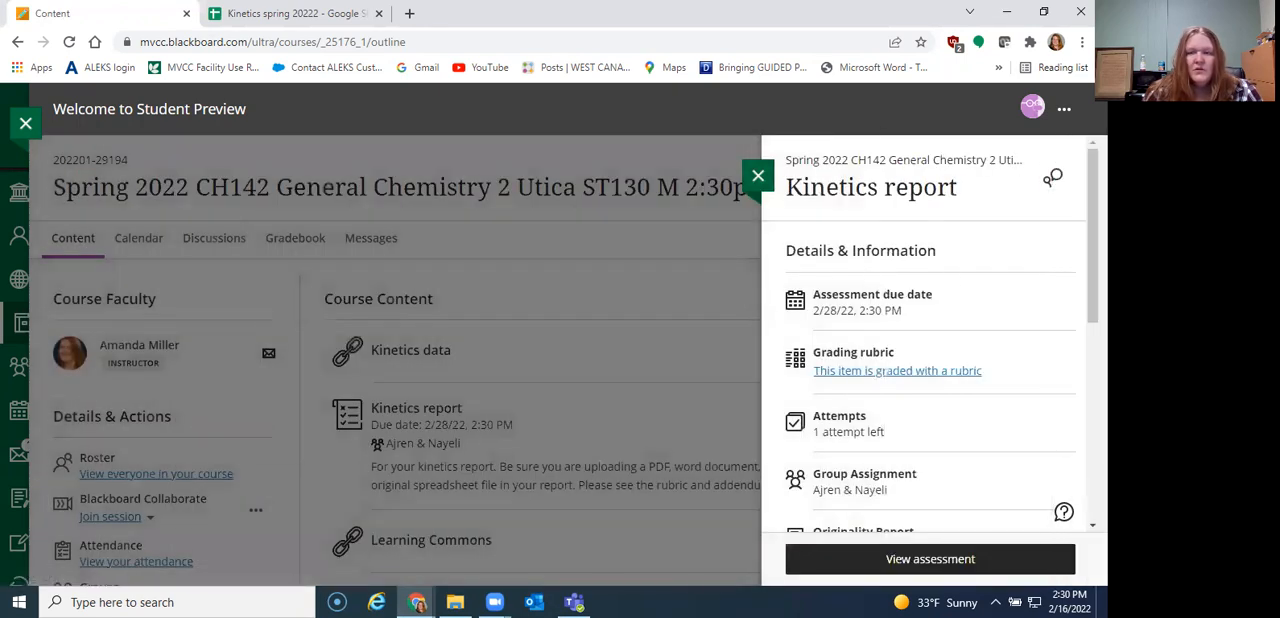
scroll(down, 3)
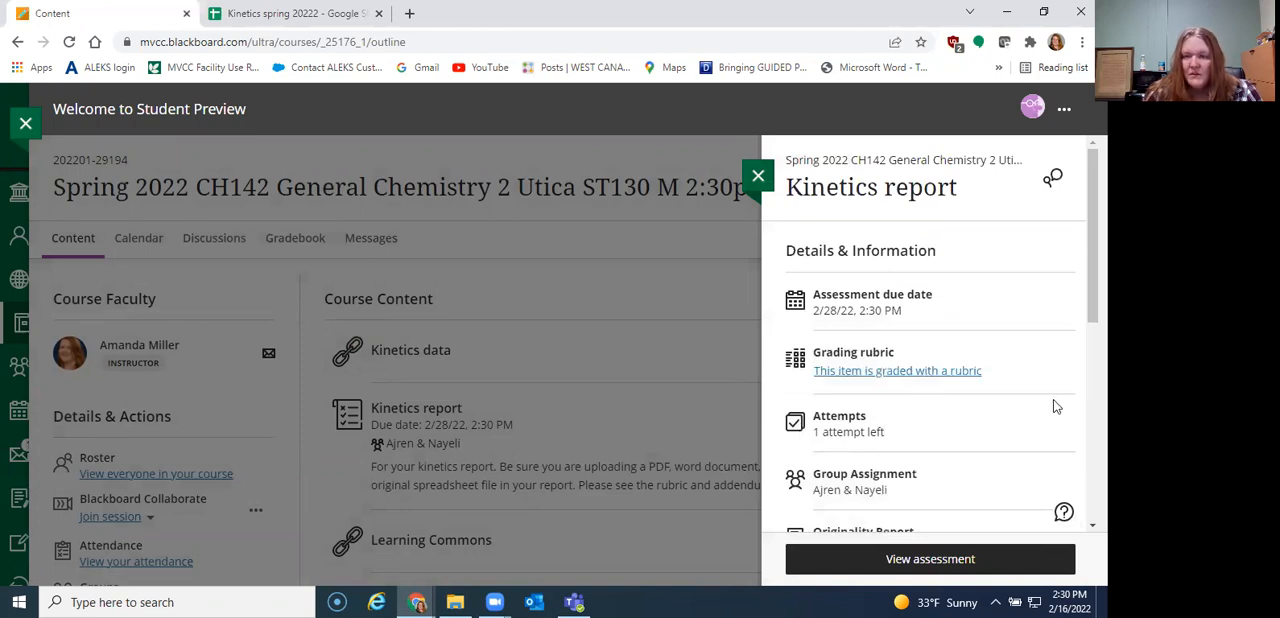
scroll(down, 3)
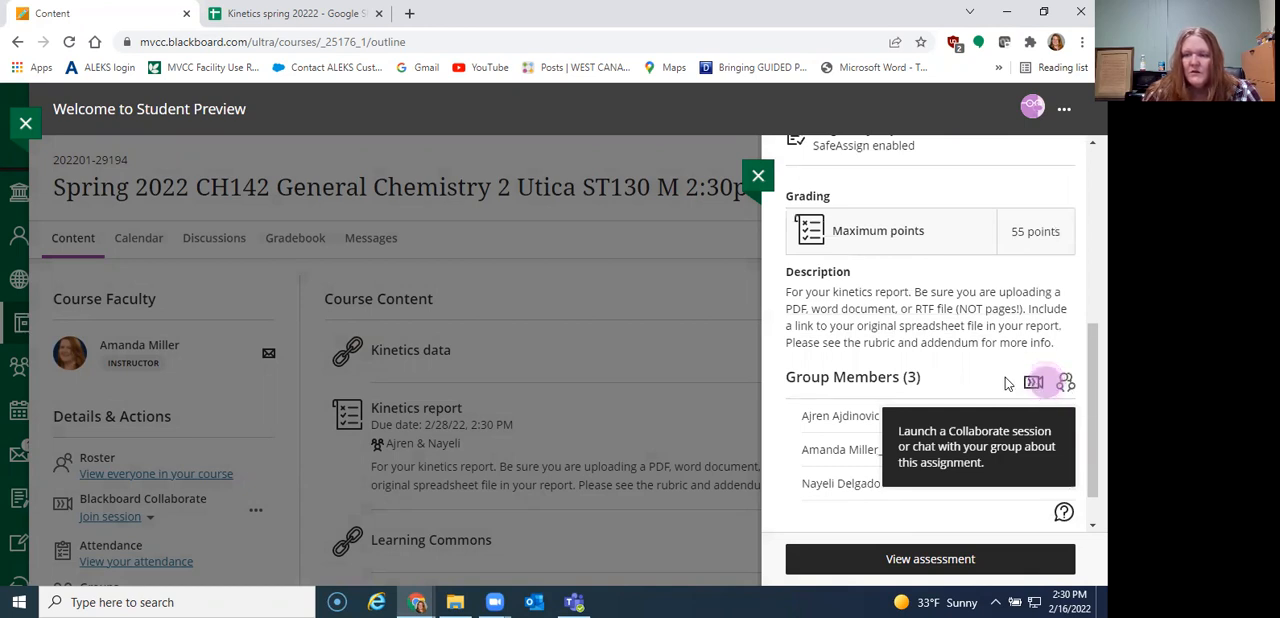
click(1036, 384)
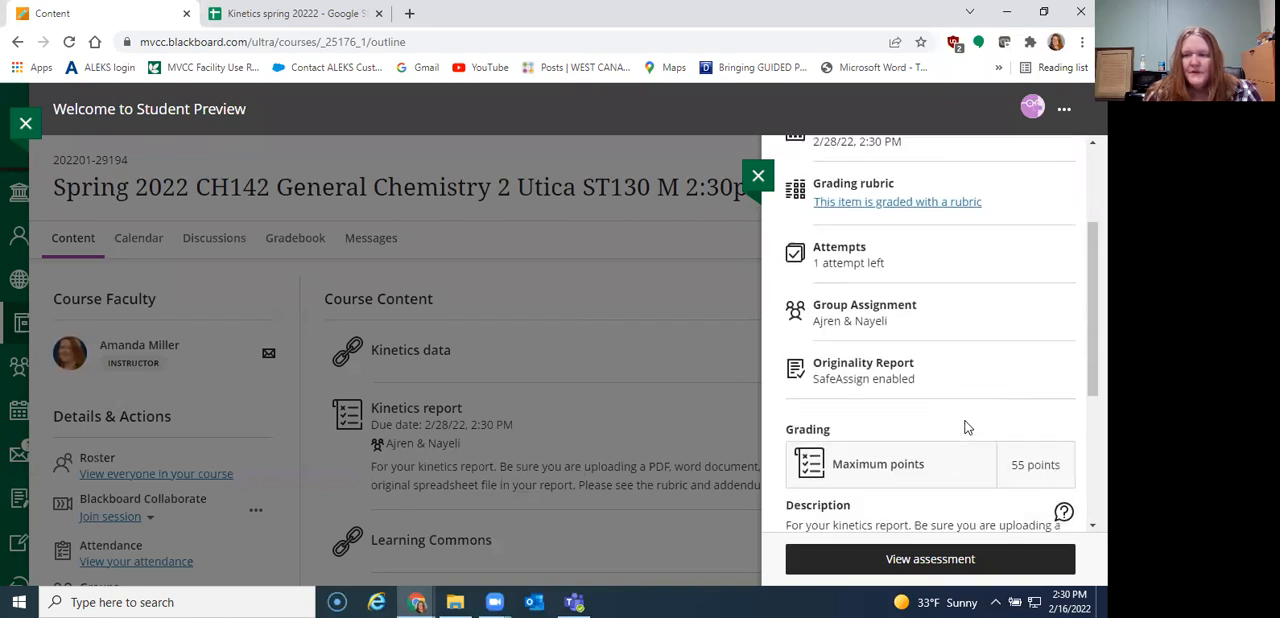
scroll(down, 3)
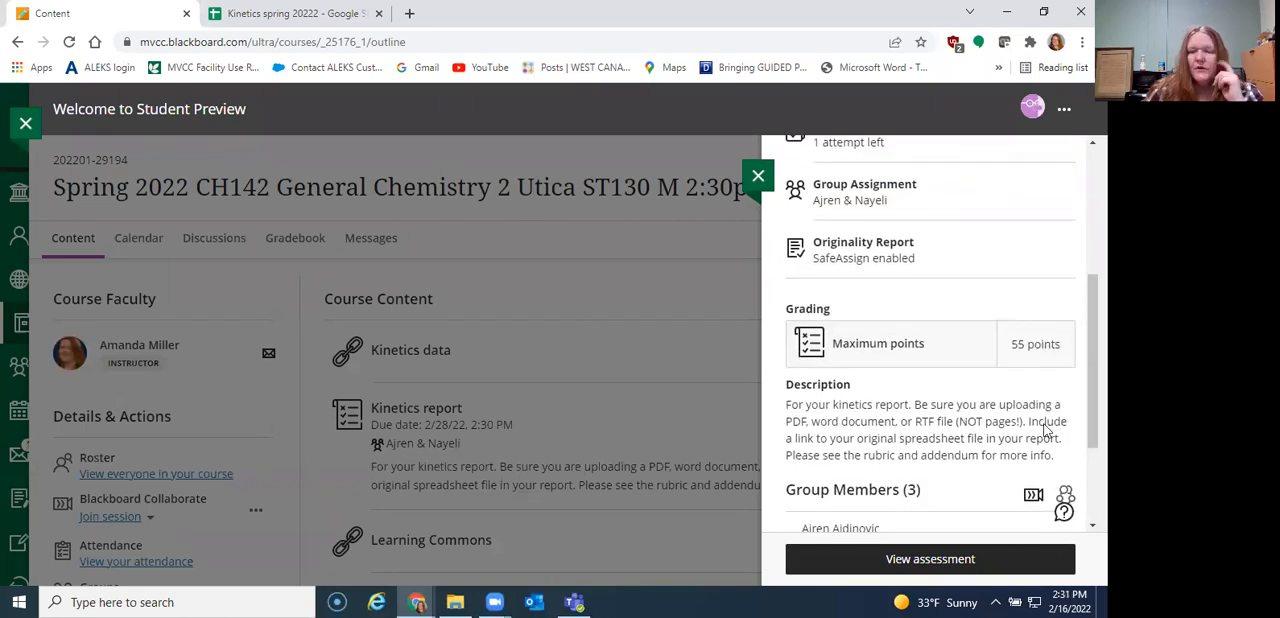
mouse_move(990, 496)
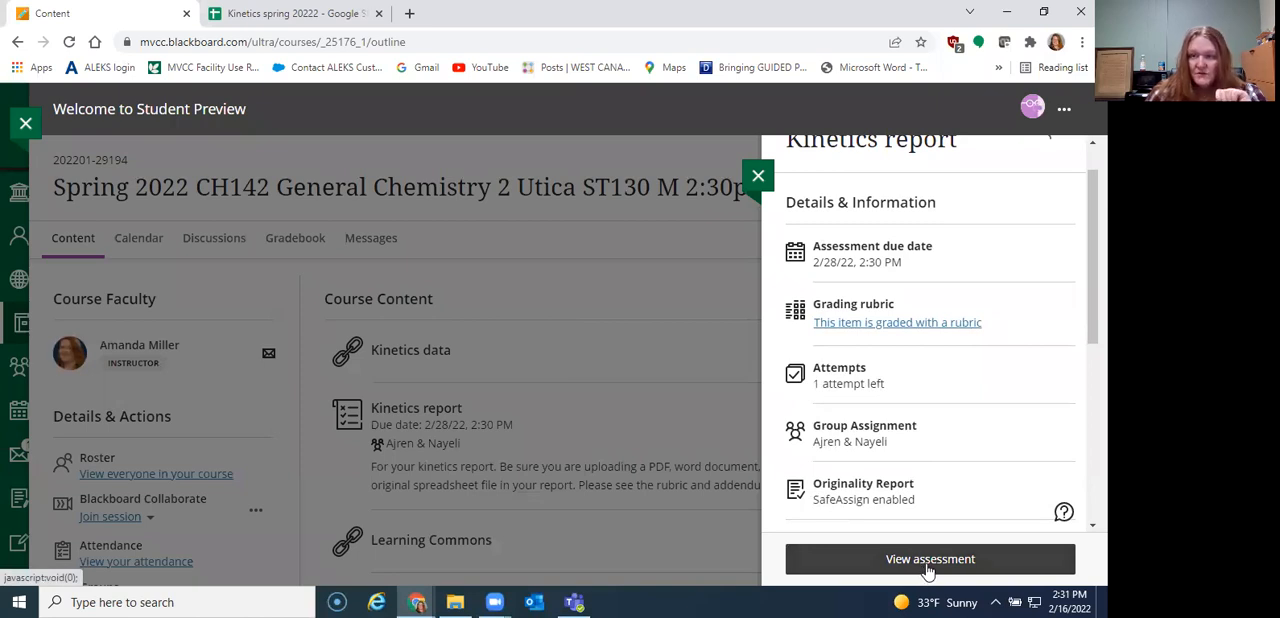
mouse_move(916, 328)
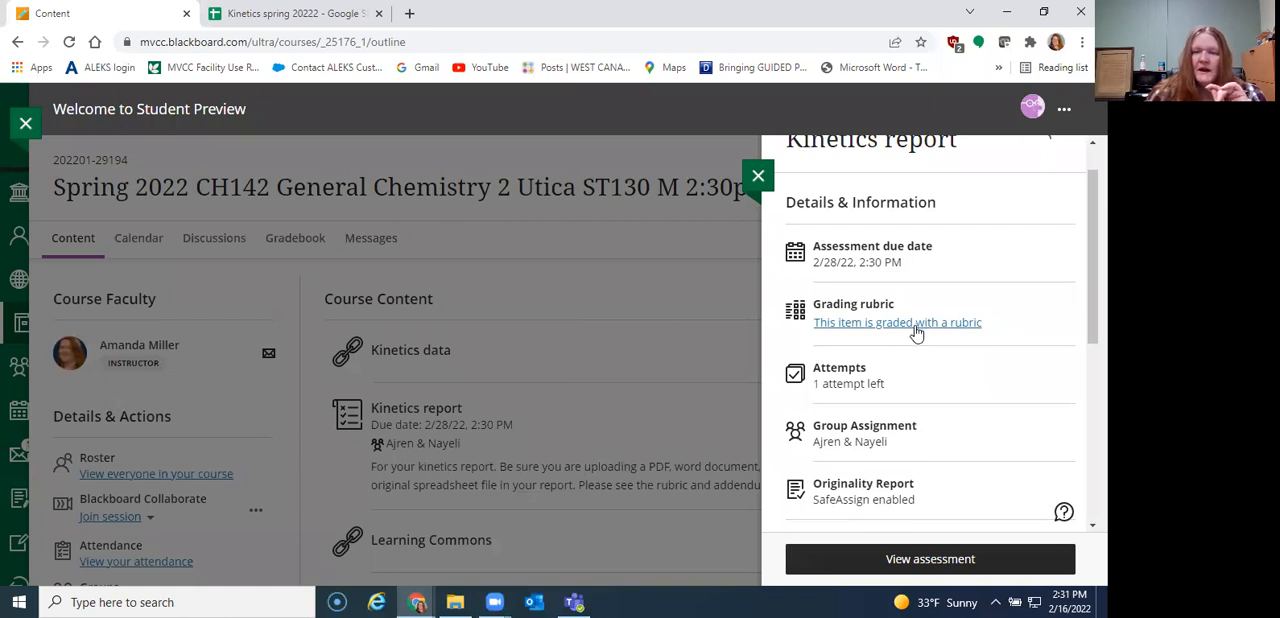
mouse_move(912, 334)
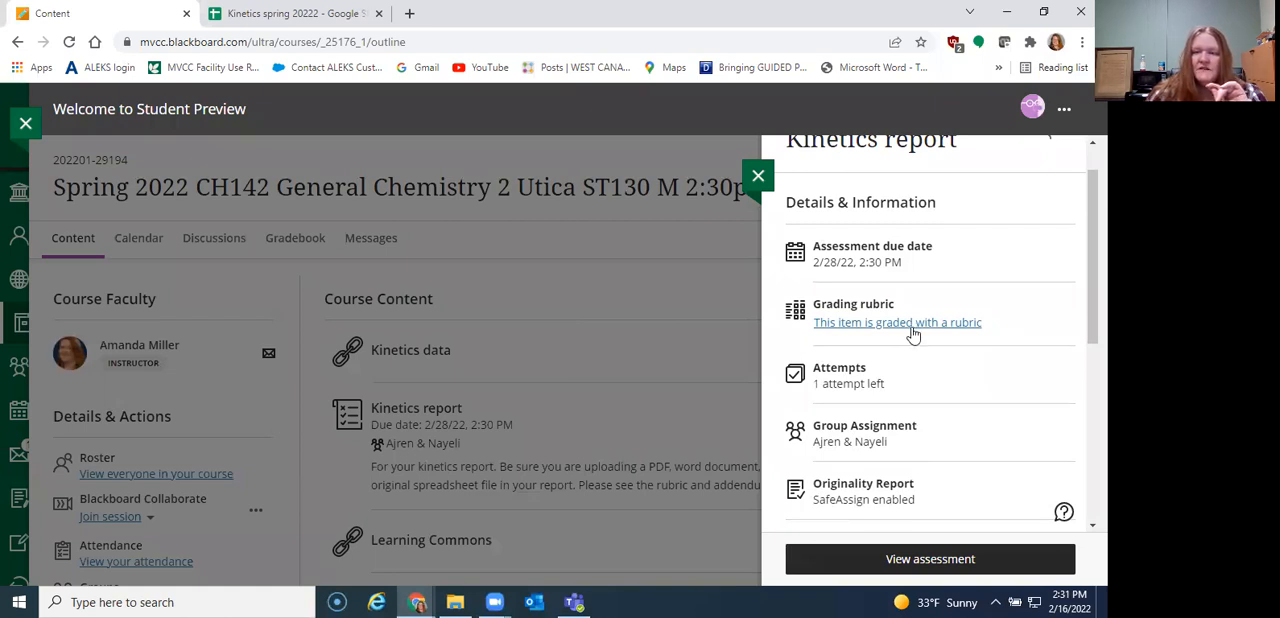
click(896, 322)
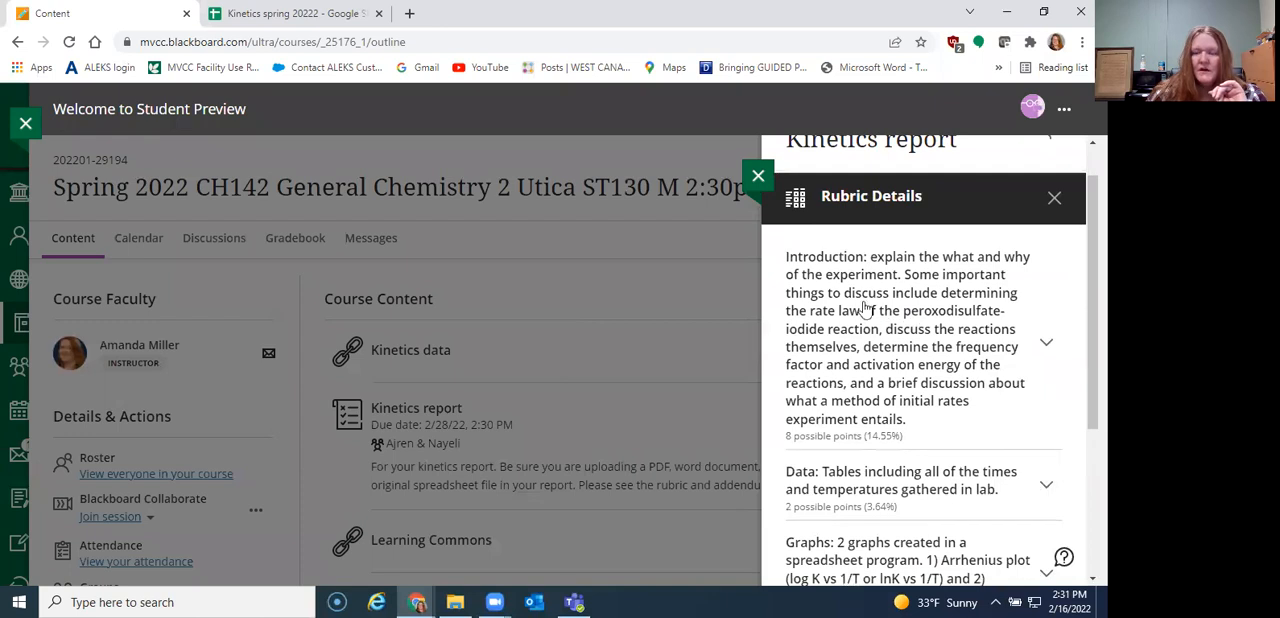
scroll(down, 3)
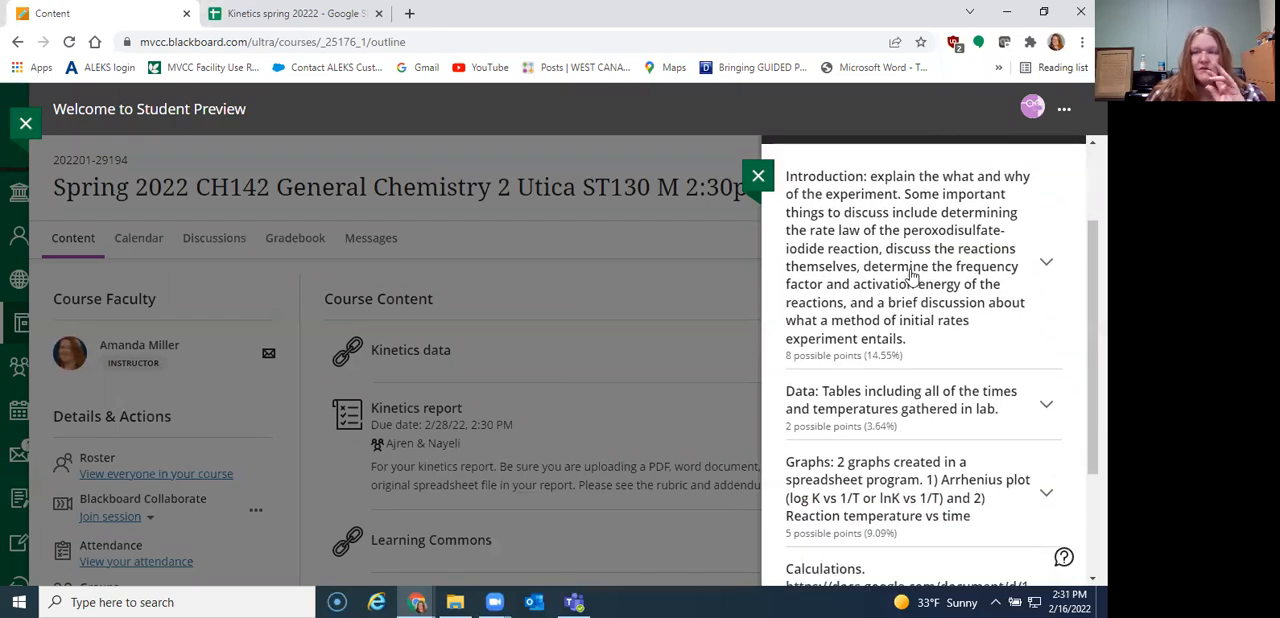
mouse_move(816, 196)
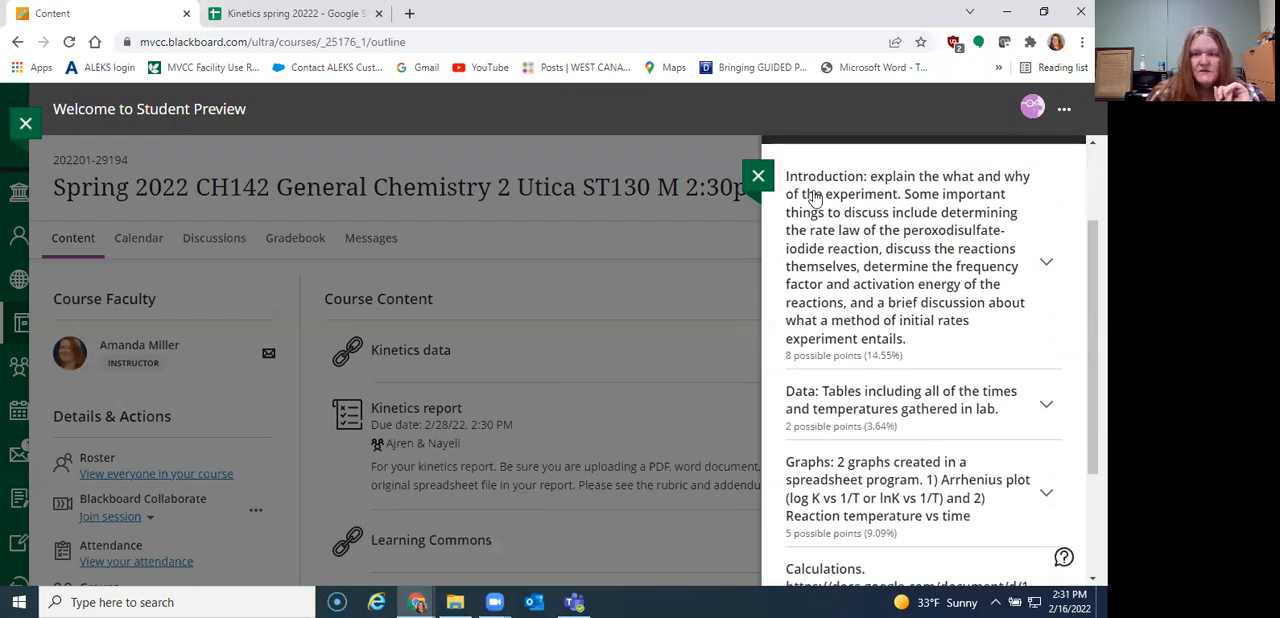
mouse_move(856, 184)
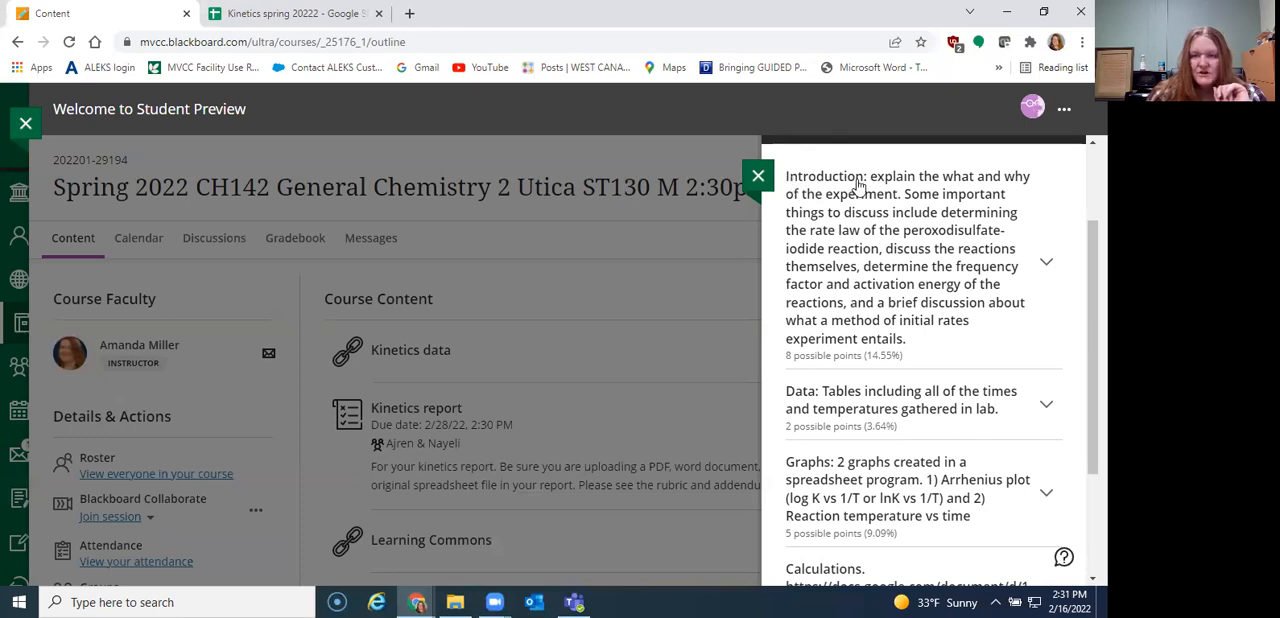
click(1046, 260)
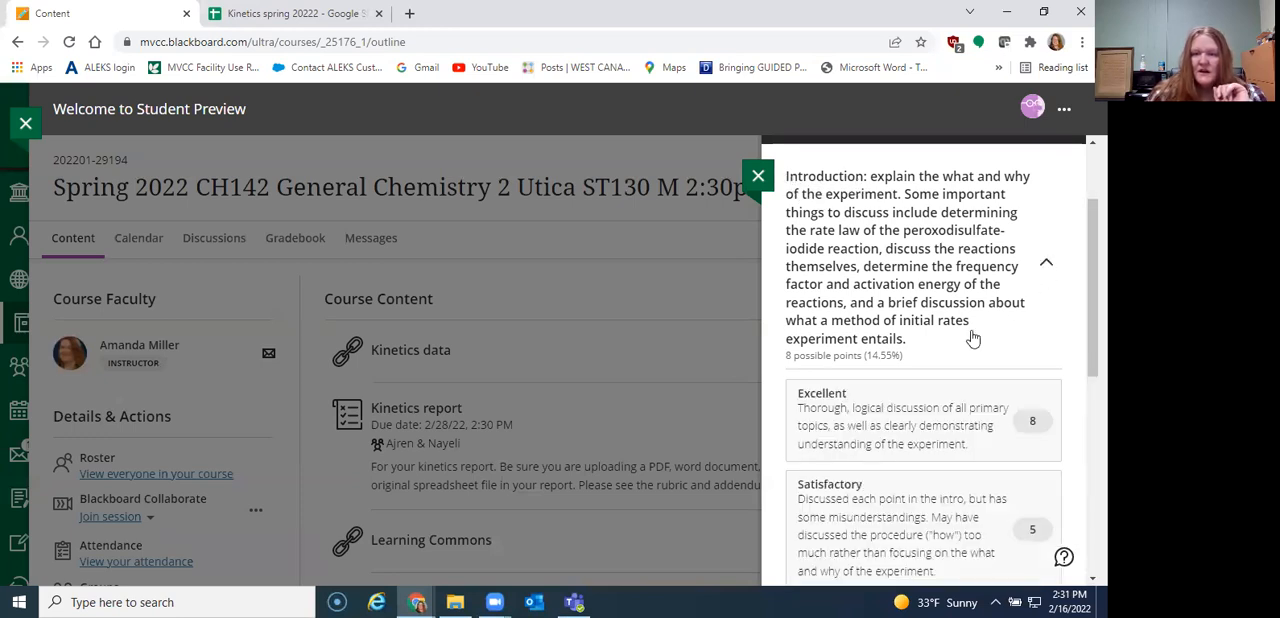
scroll(down, 3)
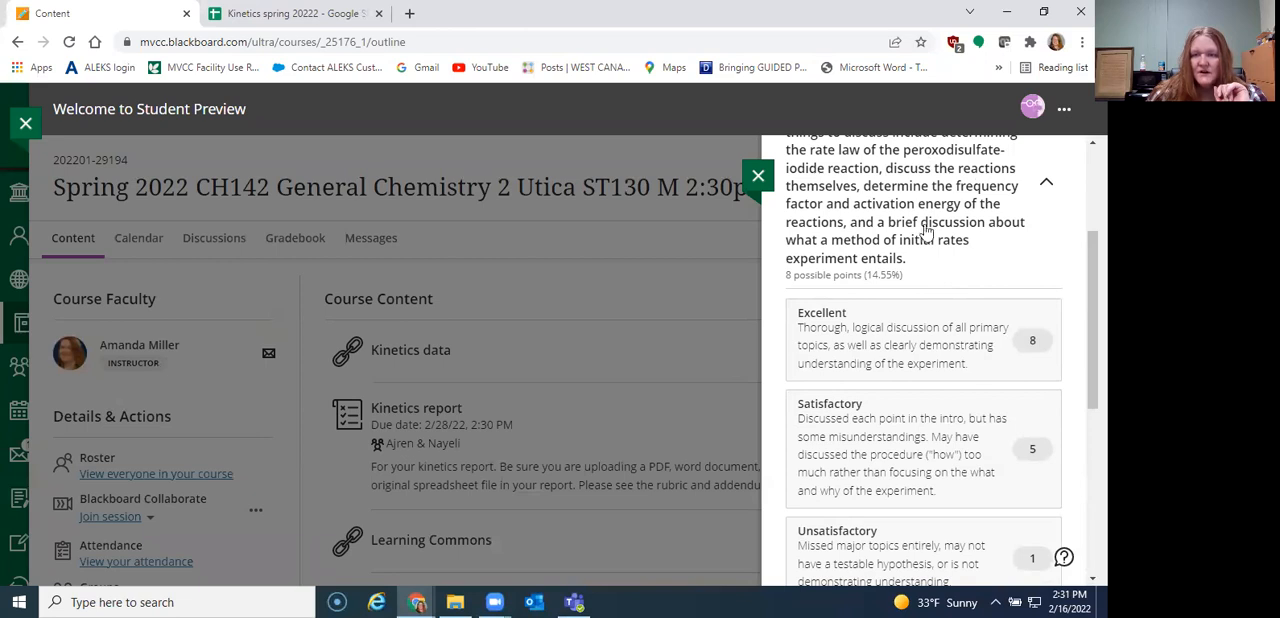
mouse_move(886, 404)
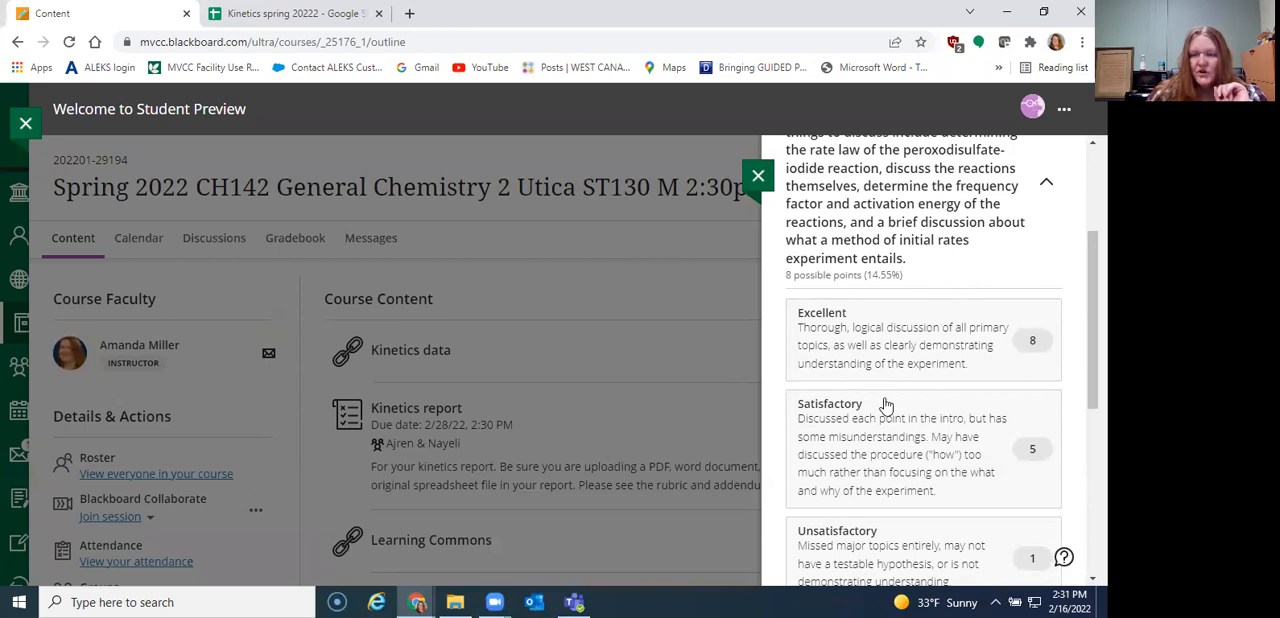
scroll(down, 3)
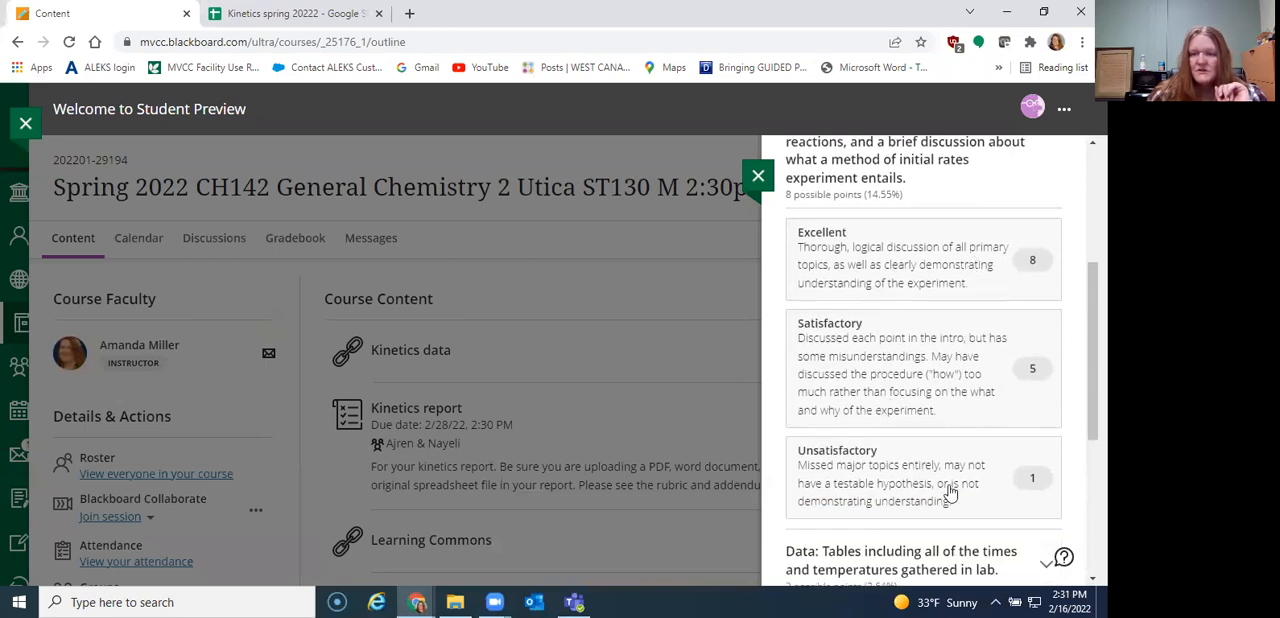
scroll(down, 3)
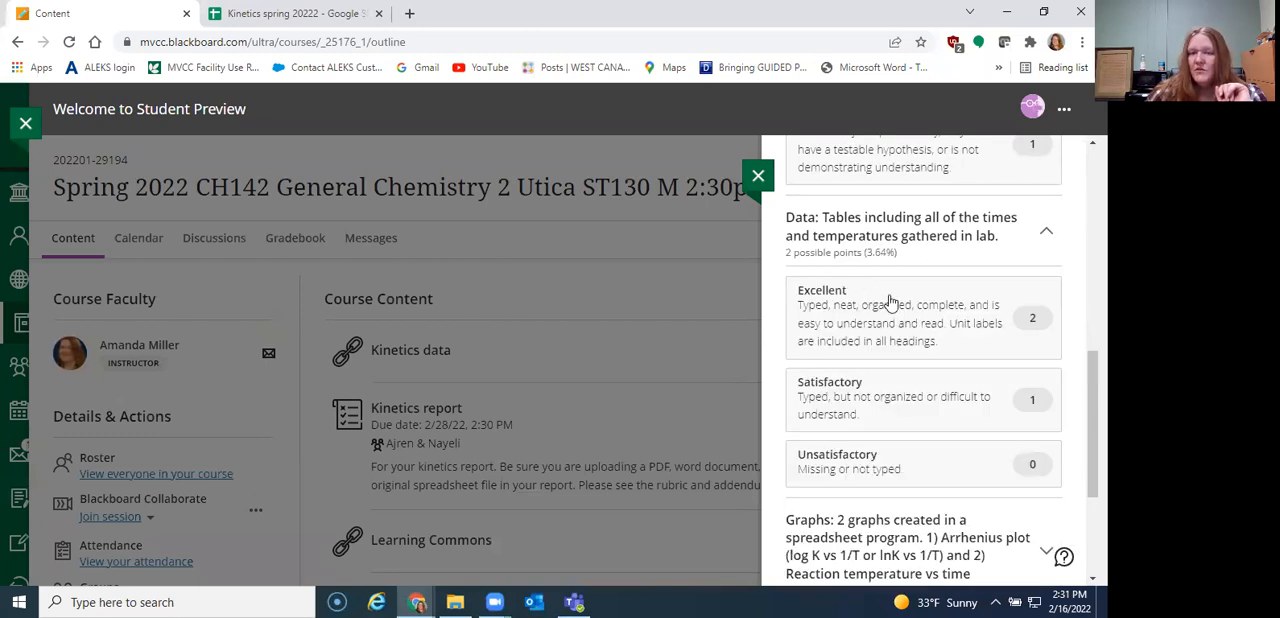
mouse_move(940, 456)
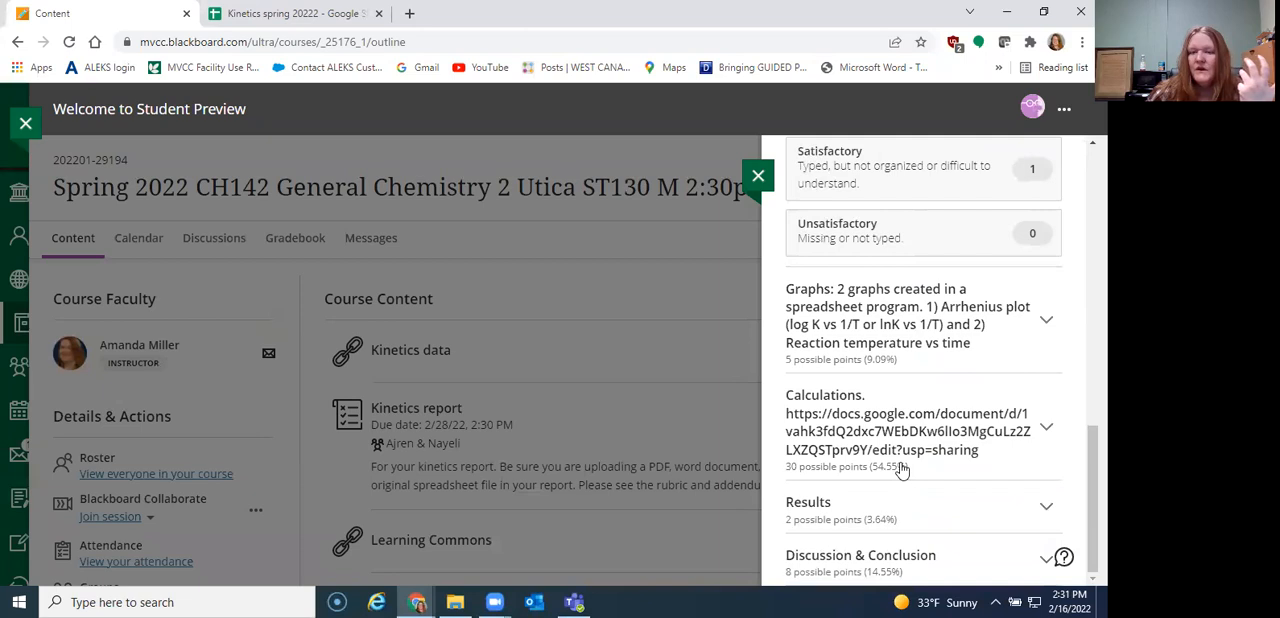
mouse_move(888, 444)
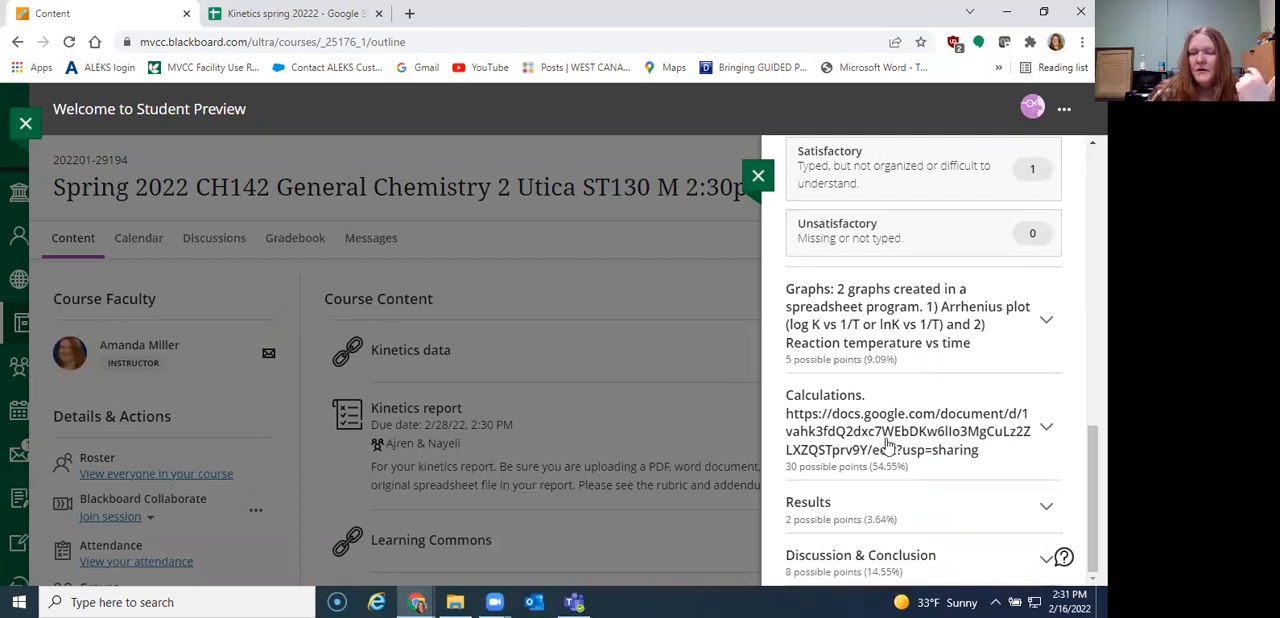
Expand the Calculations rubric criterion to see its 30-point Excellent level and Google Docs link
click(1046, 426)
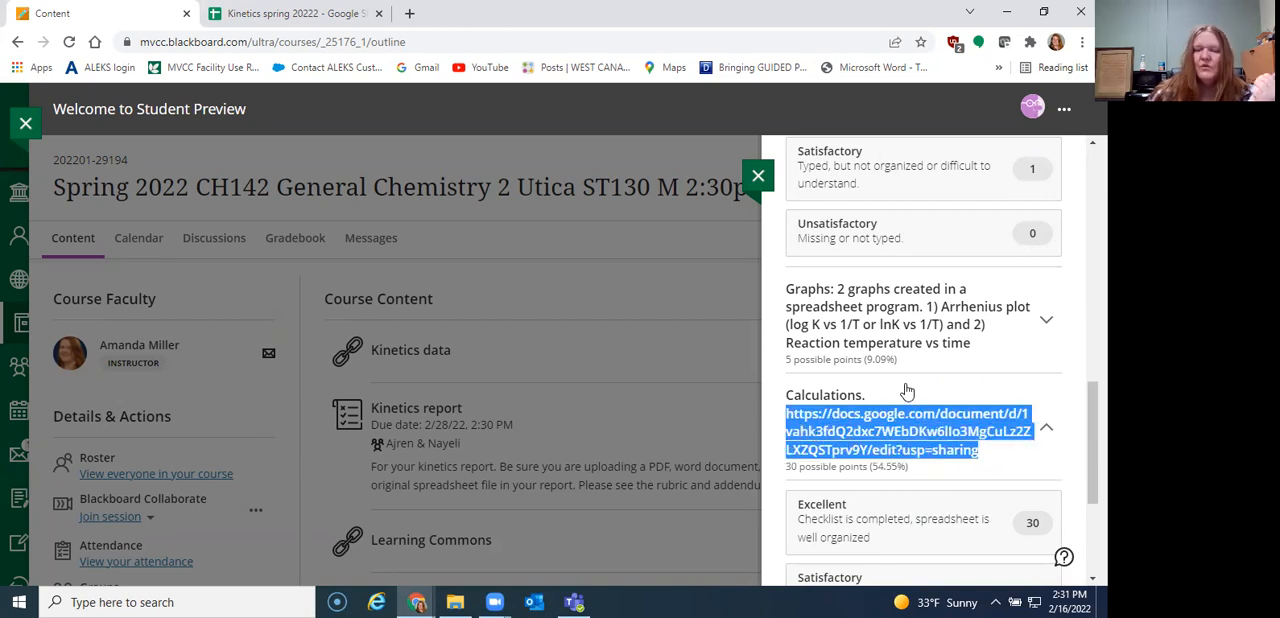
mouse_move(908, 368)
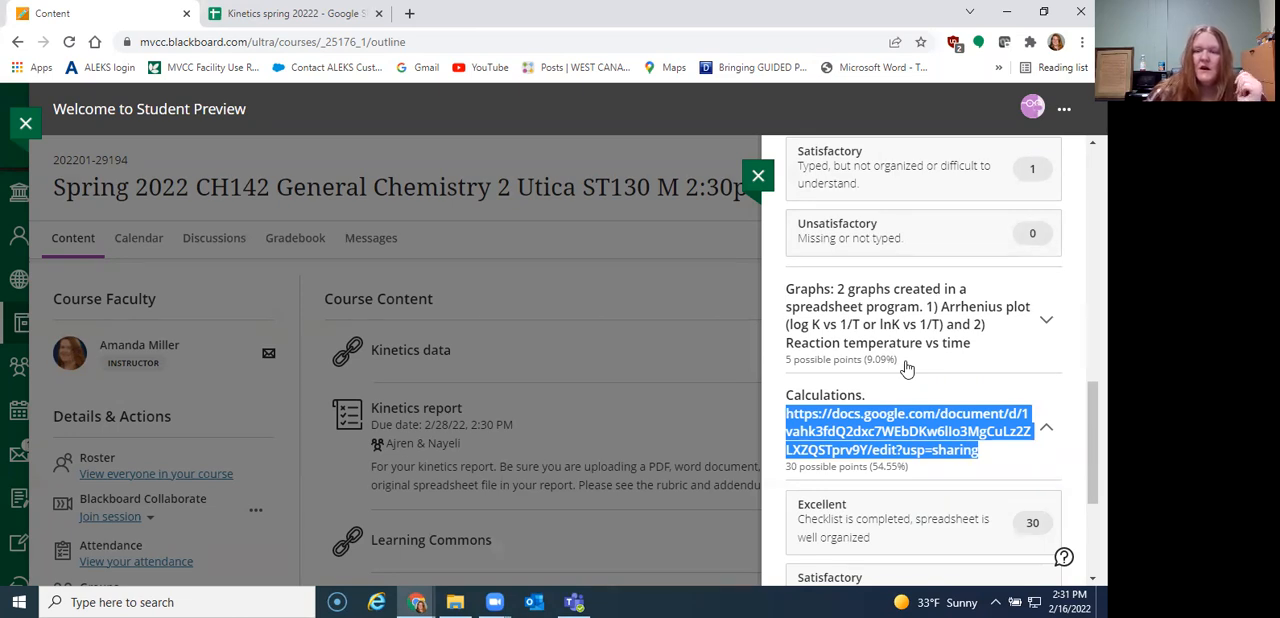
scroll(down, 3)
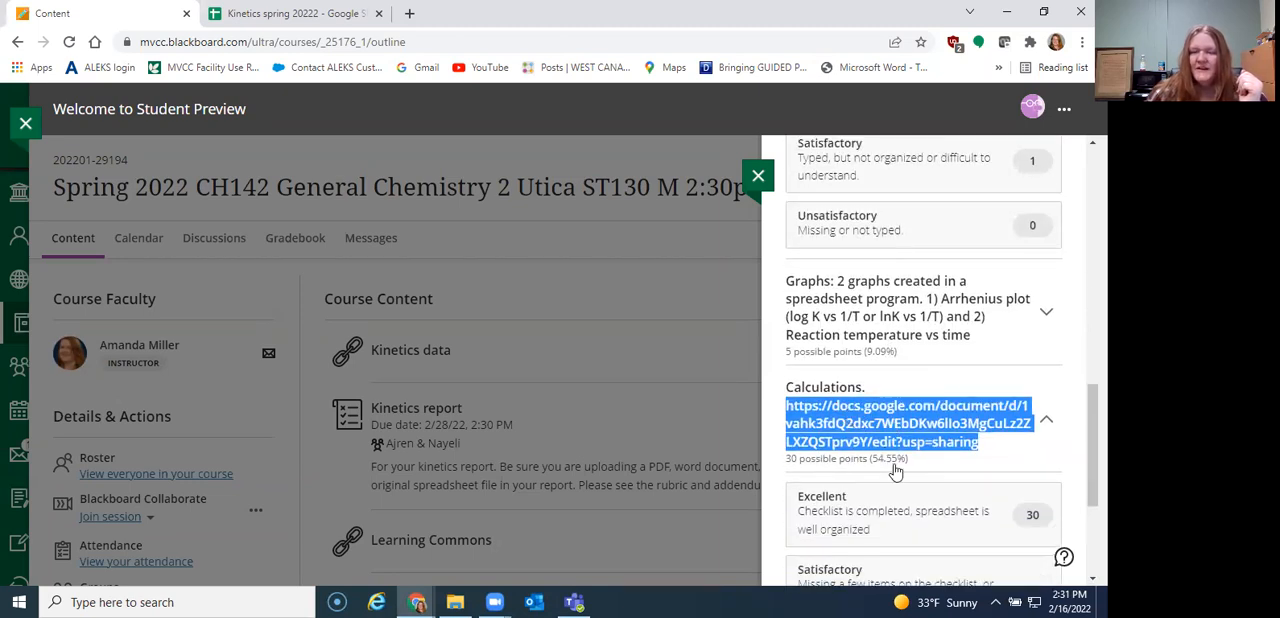
mouse_move(900, 410)
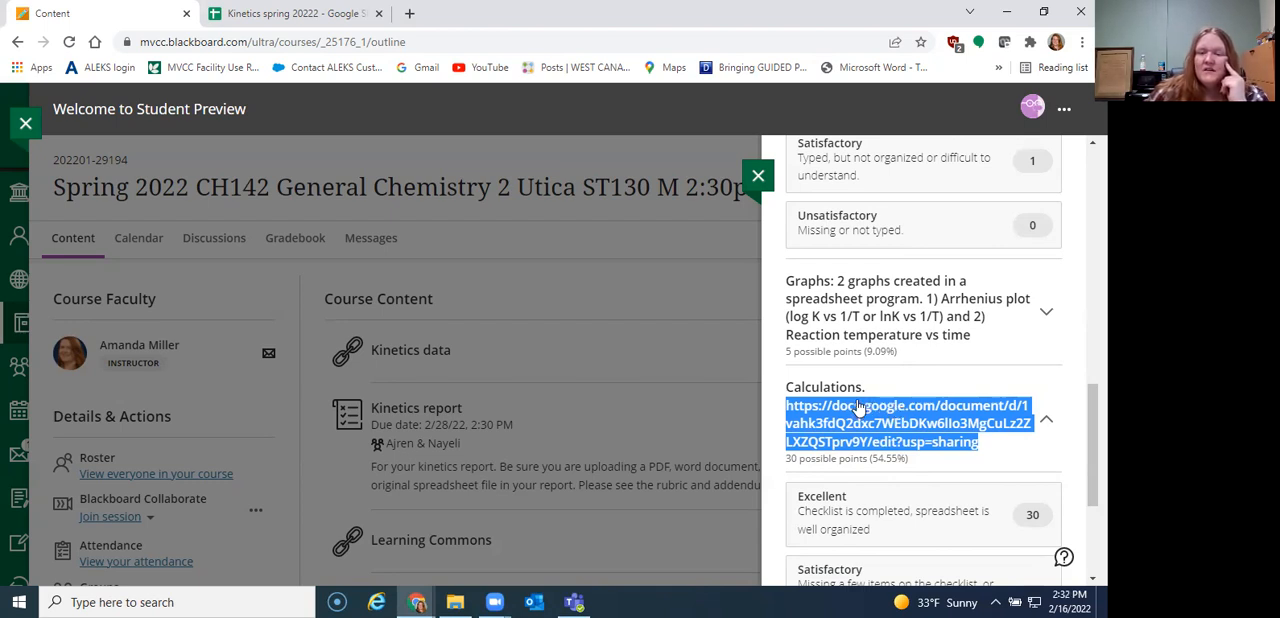
mouse_move(856, 408)
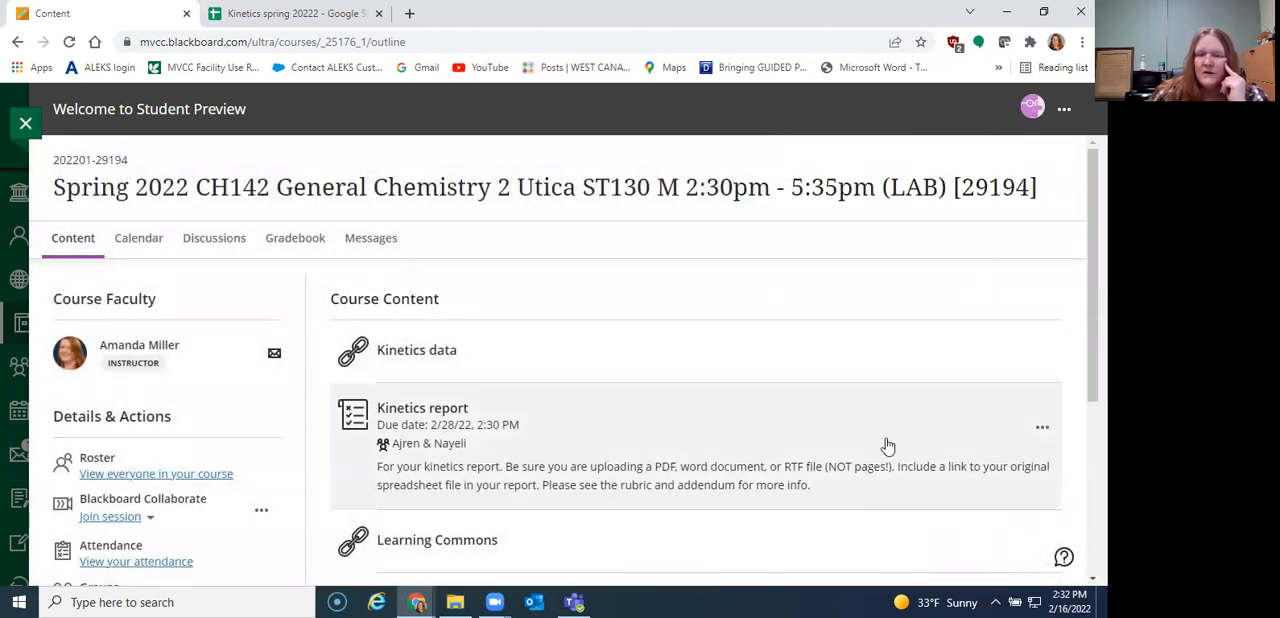
Reopen the Kinetics report details showing due date, rubric link, attempts and group
click(422, 408)
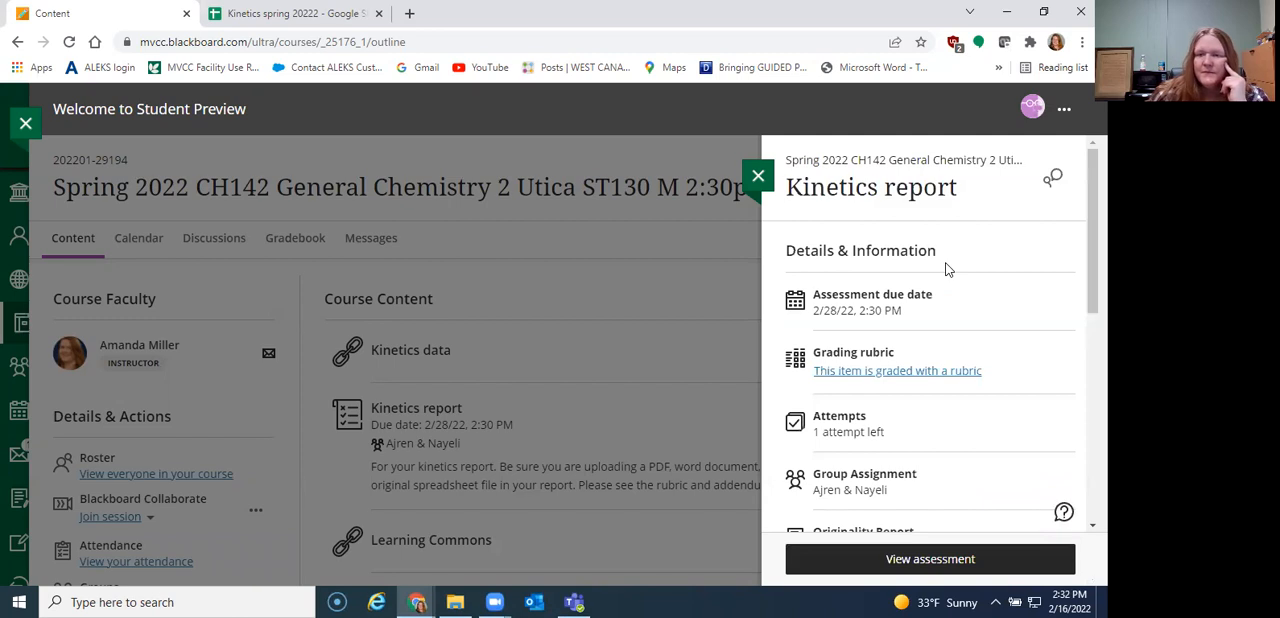
scroll(down, 3)
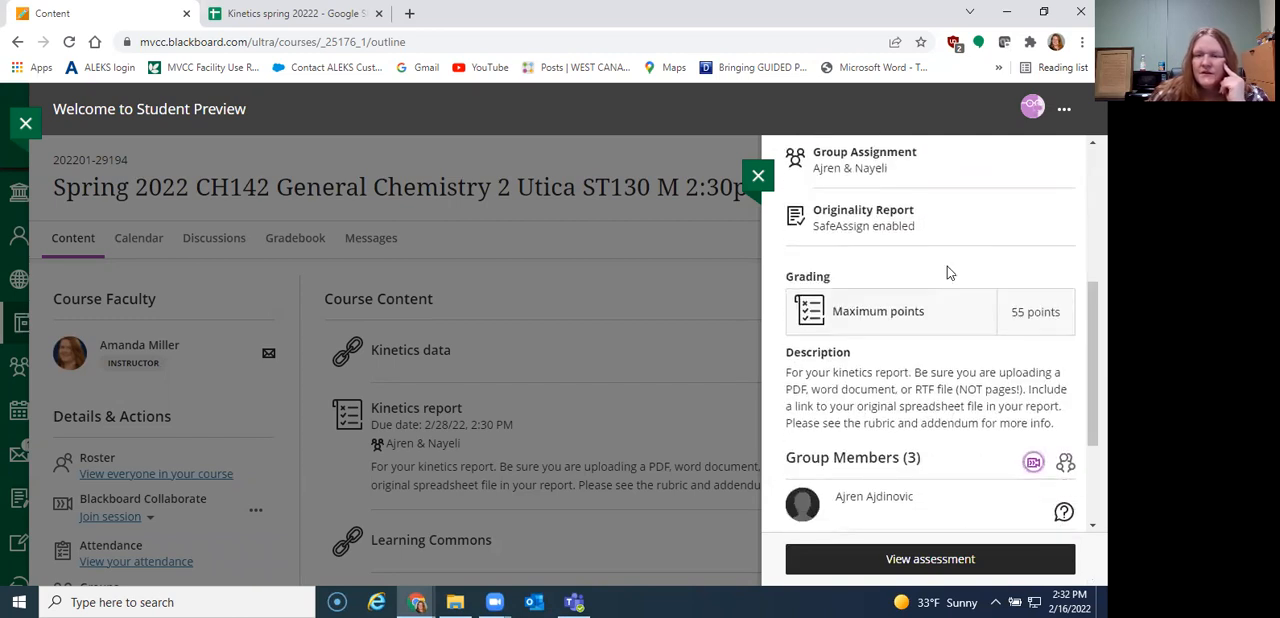
scroll(down, 3)
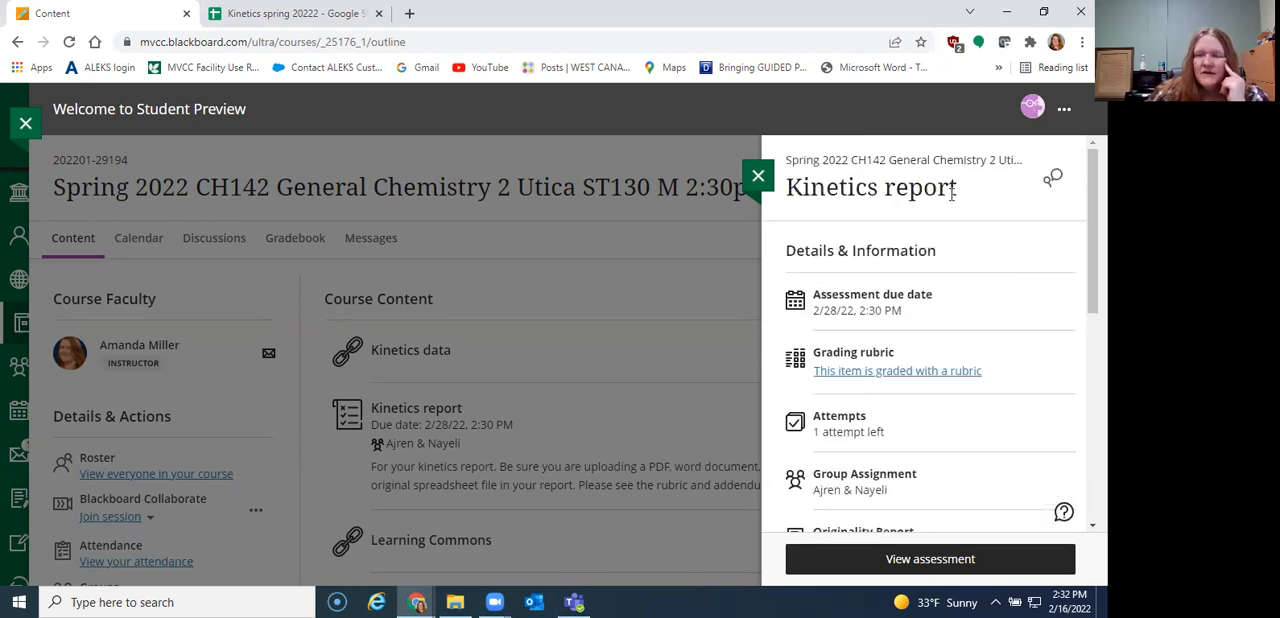
mouse_move(932, 412)
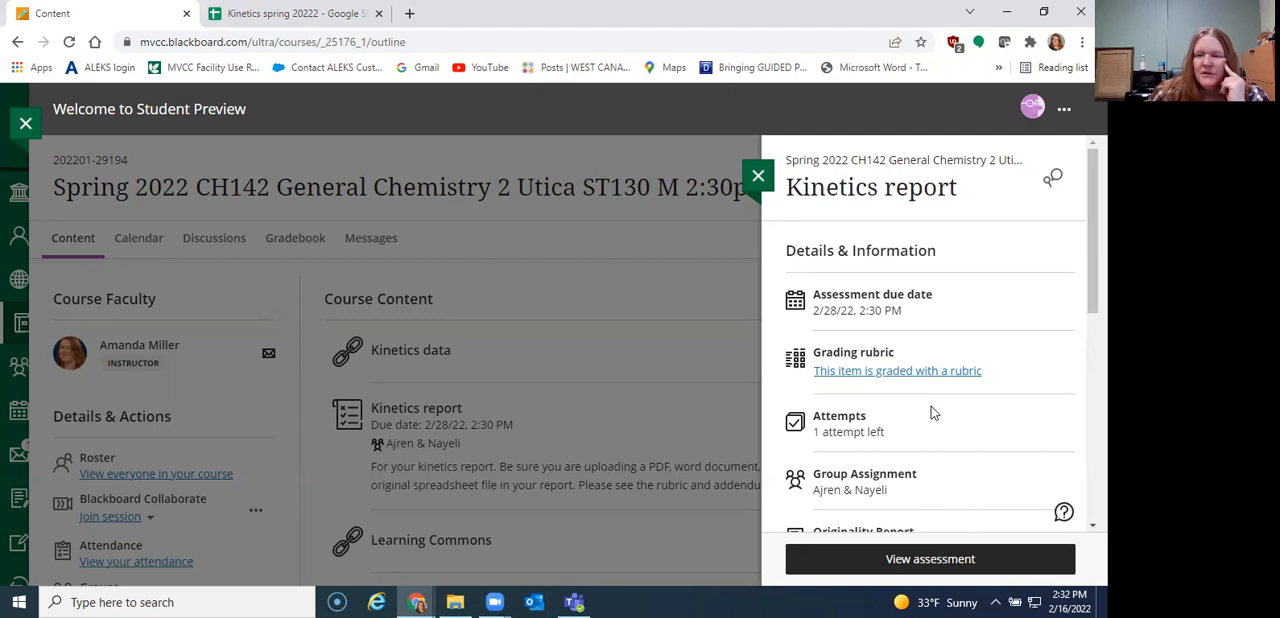
mouse_move(758, 184)
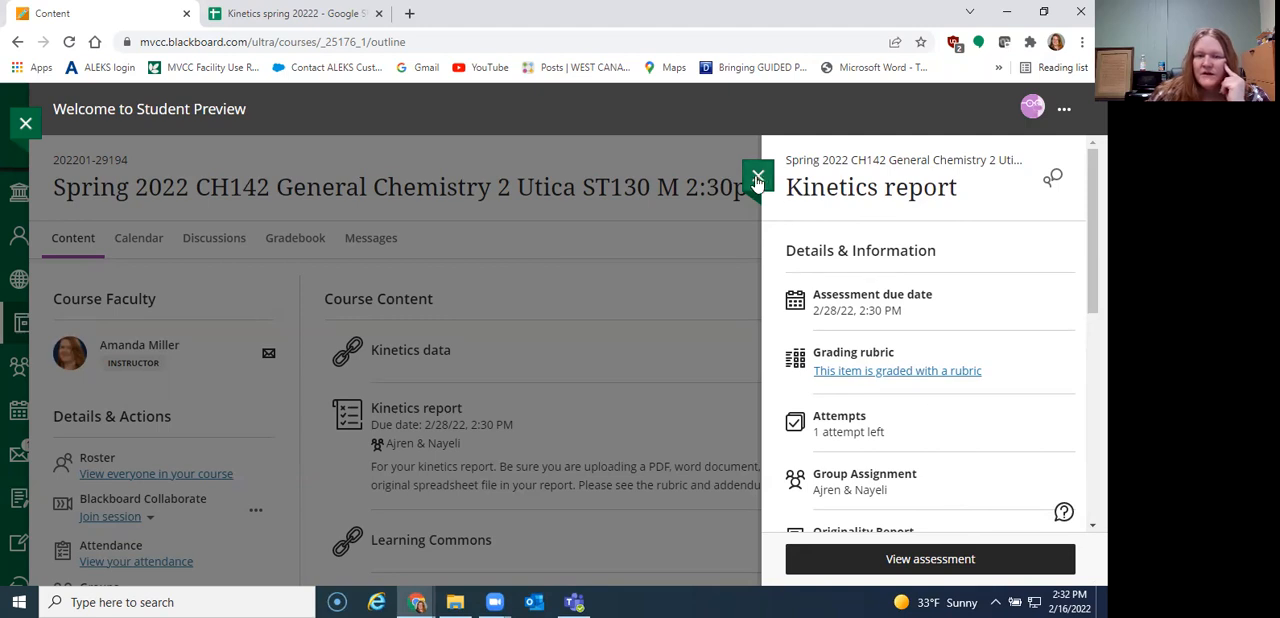
click(752, 184)
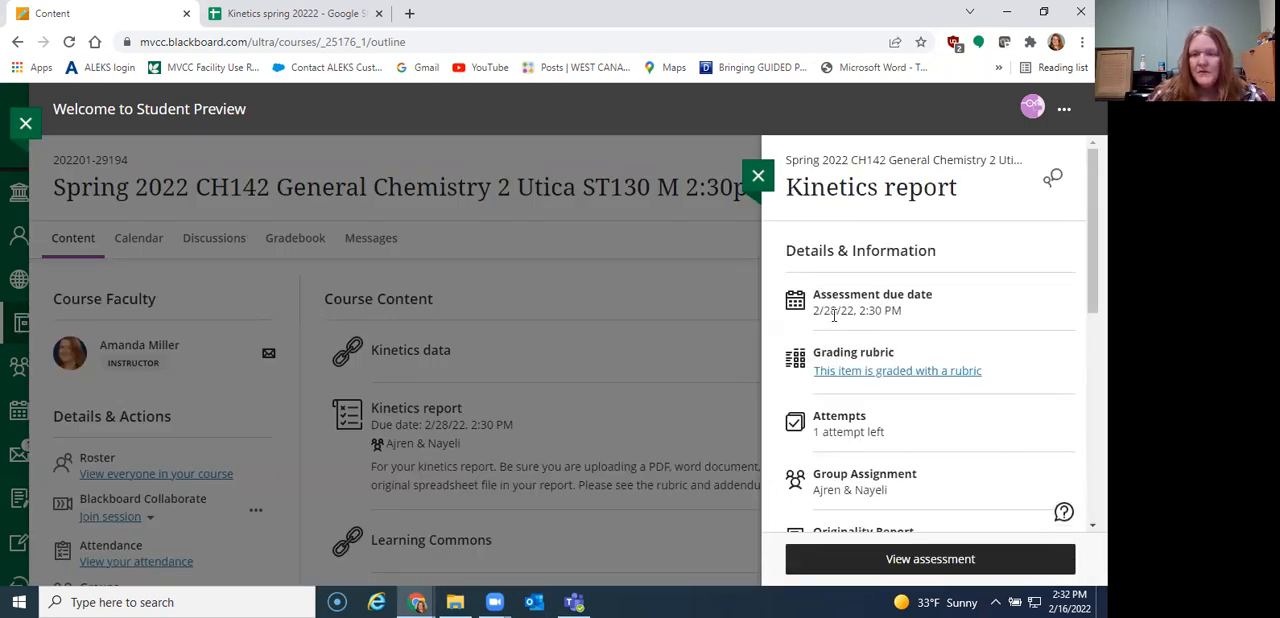
mouse_move(768, 202)
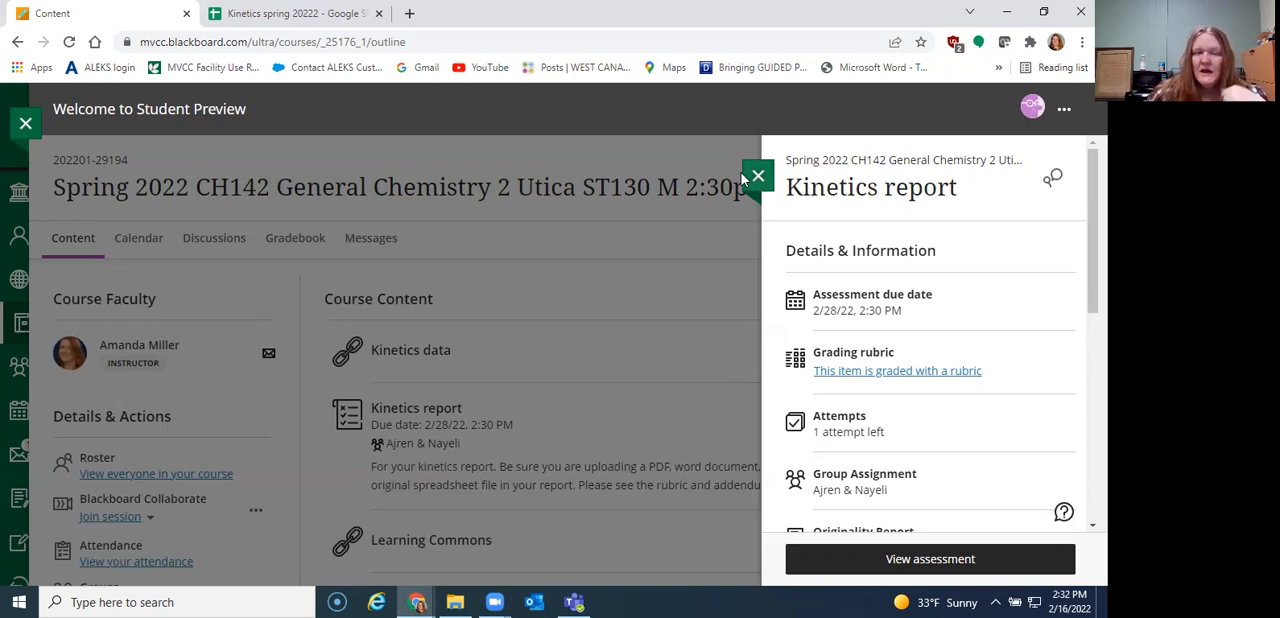
Confirm the Kinetics spring 20222 sheet is viewable by anyone with the link, then close sharing
click(290, 12)
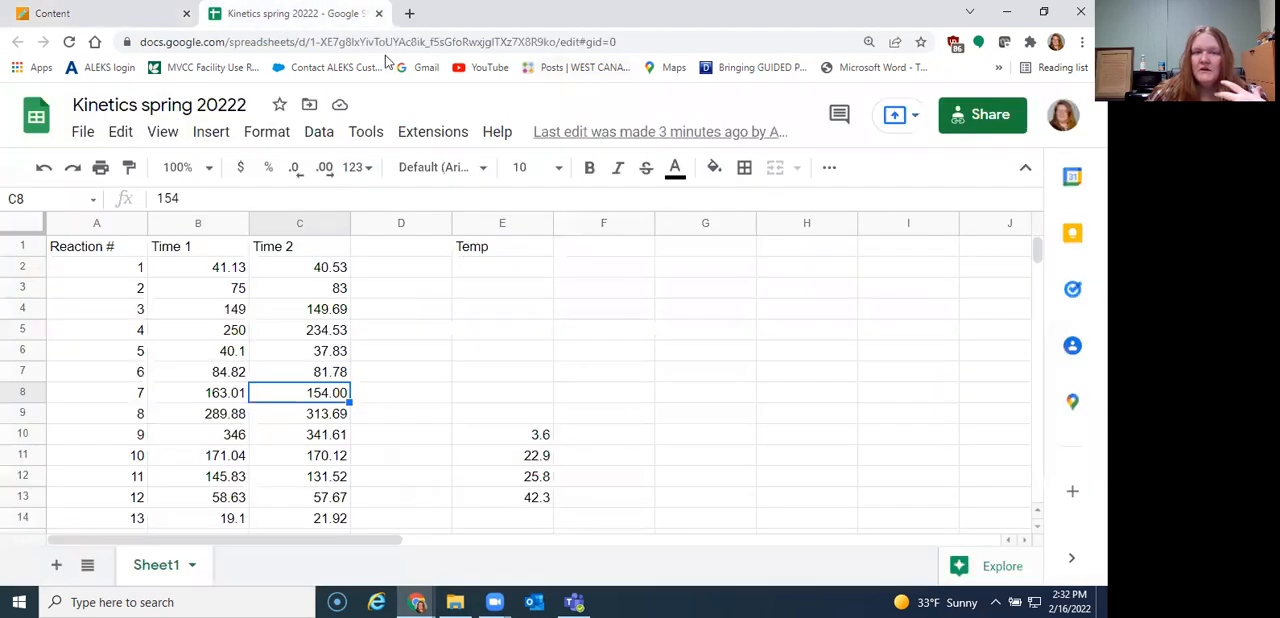
mouse_move(580, 16)
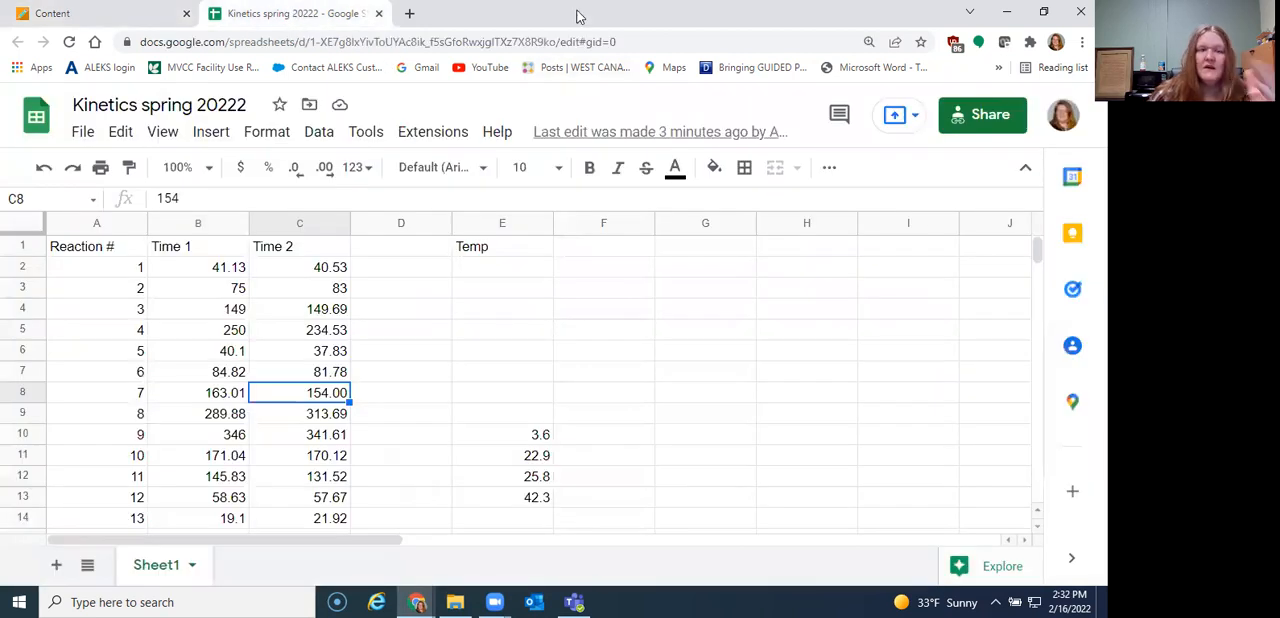
mouse_move(966, 212)
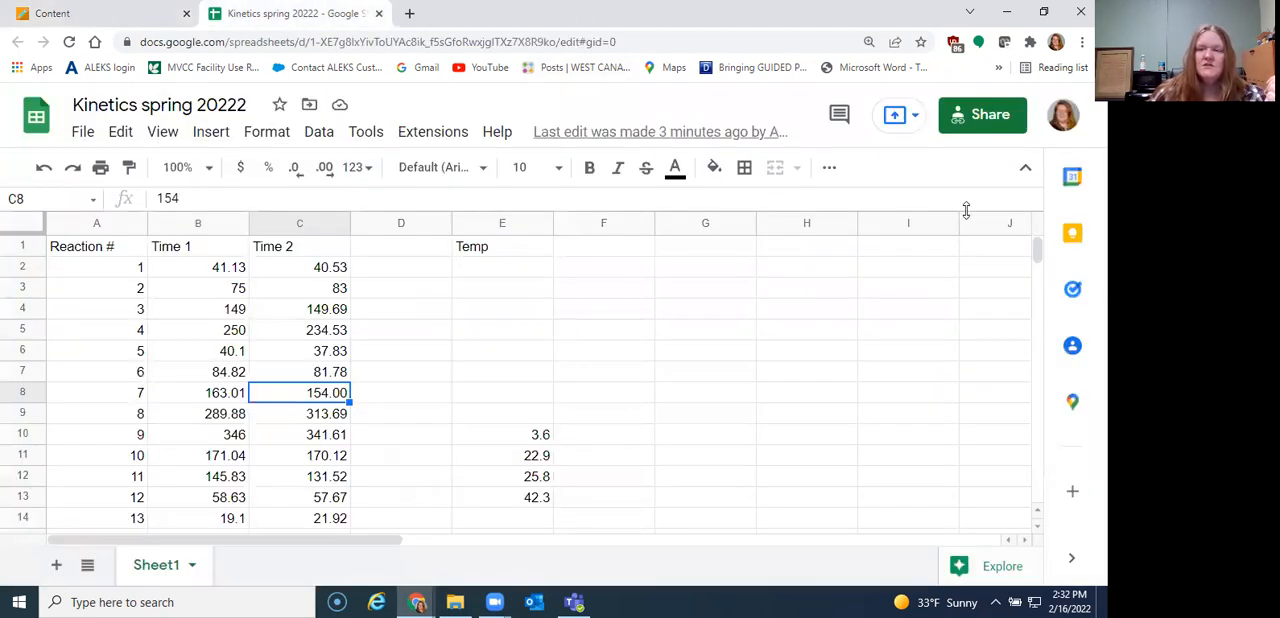
mouse_move(982, 114)
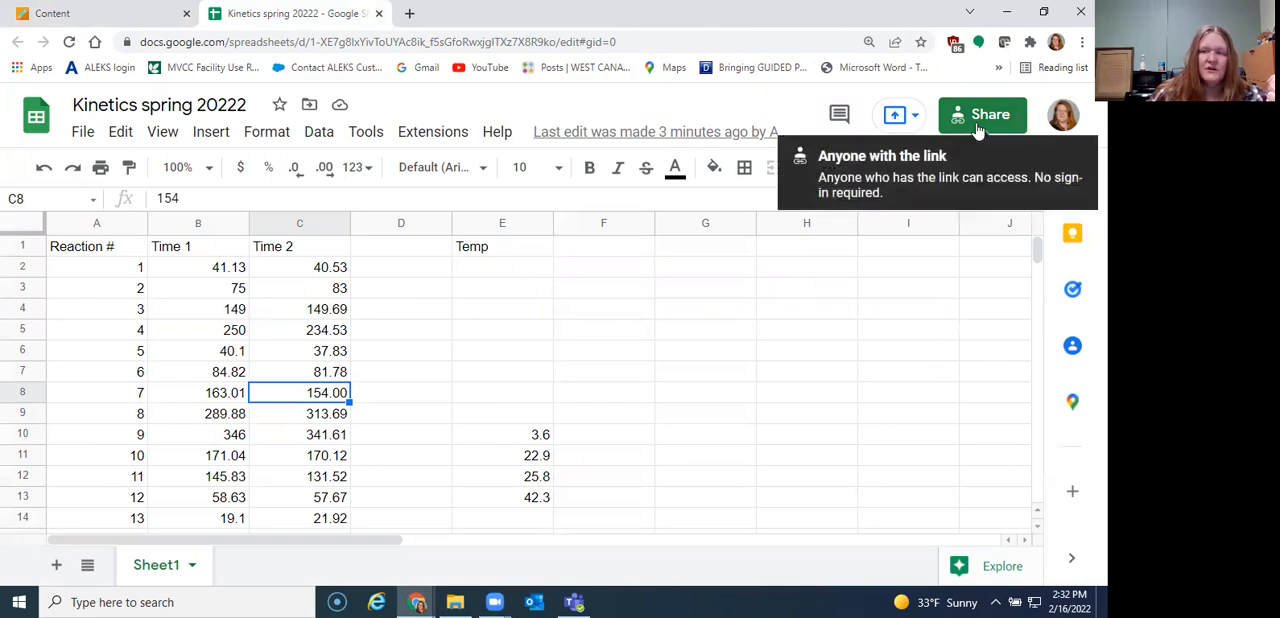
click(982, 114)
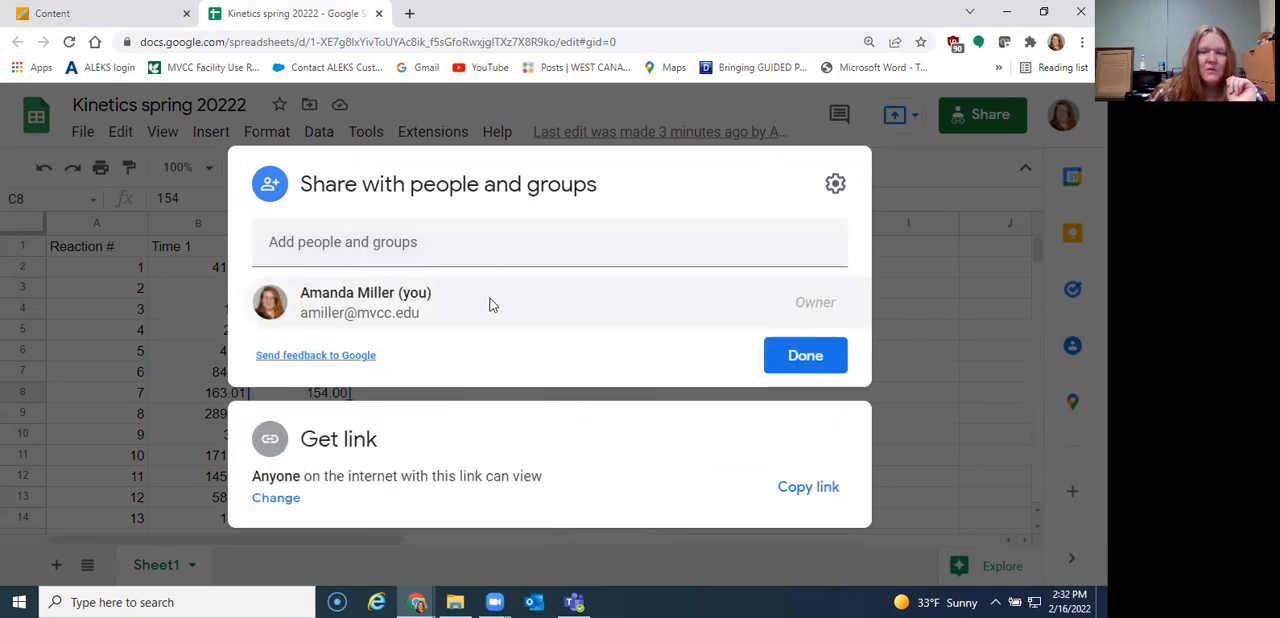
mouse_move(508, 330)
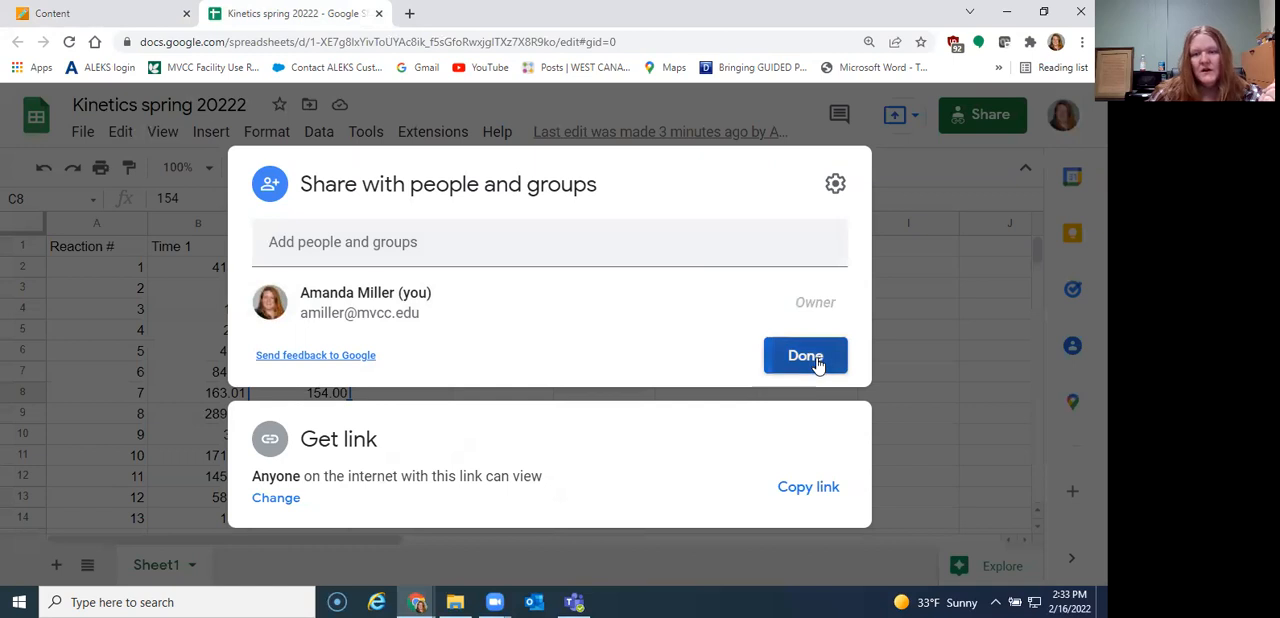
click(804, 356)
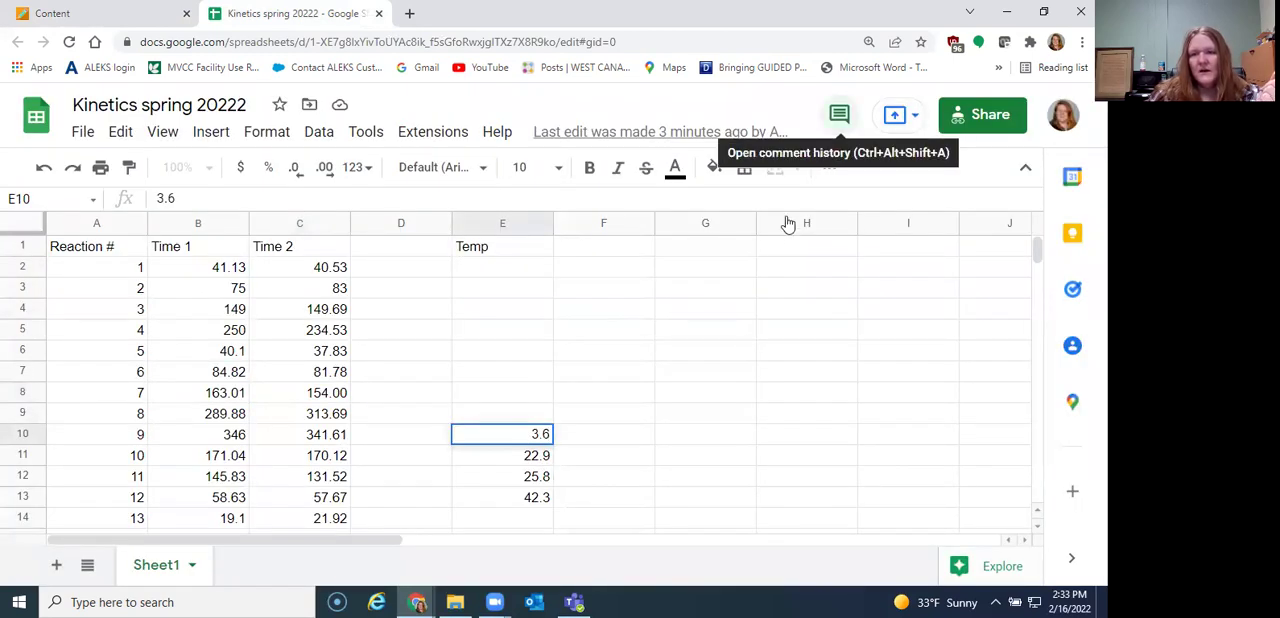
click(840, 114)
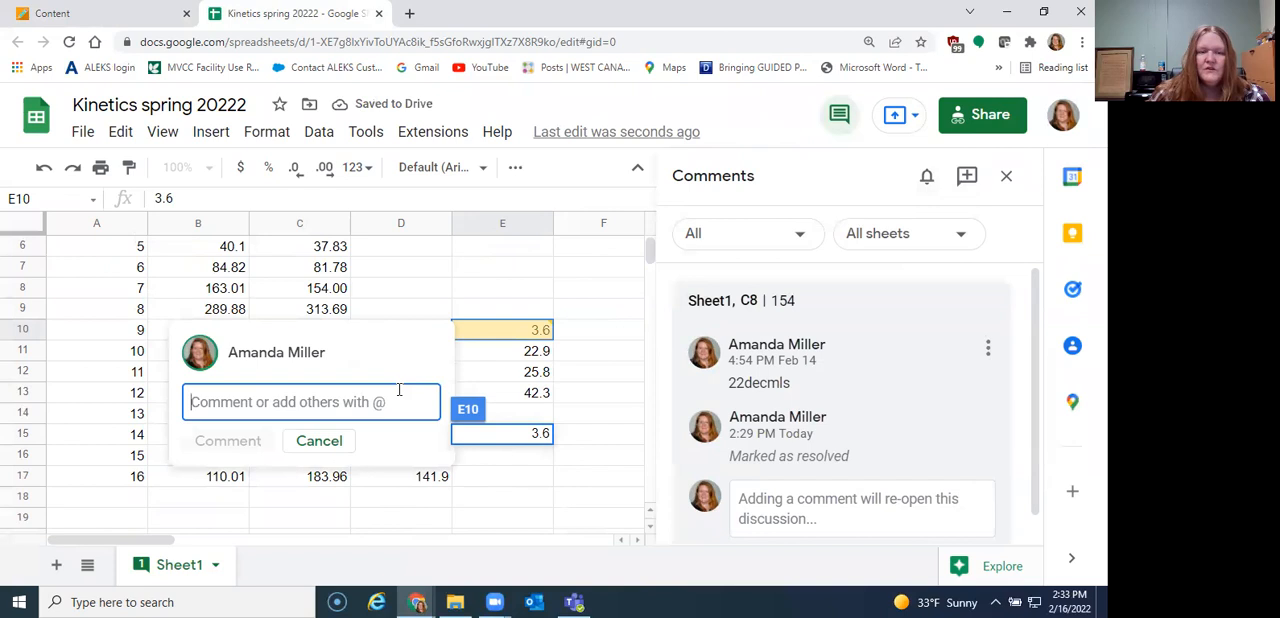
click(318, 440)
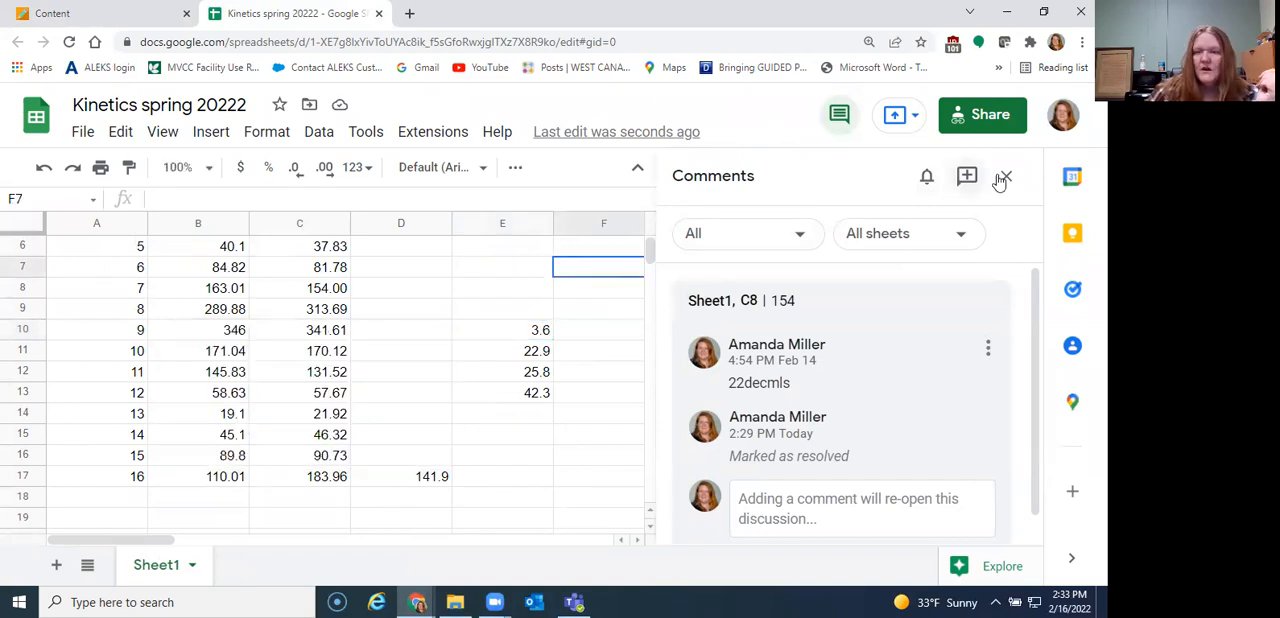
click(1002, 176)
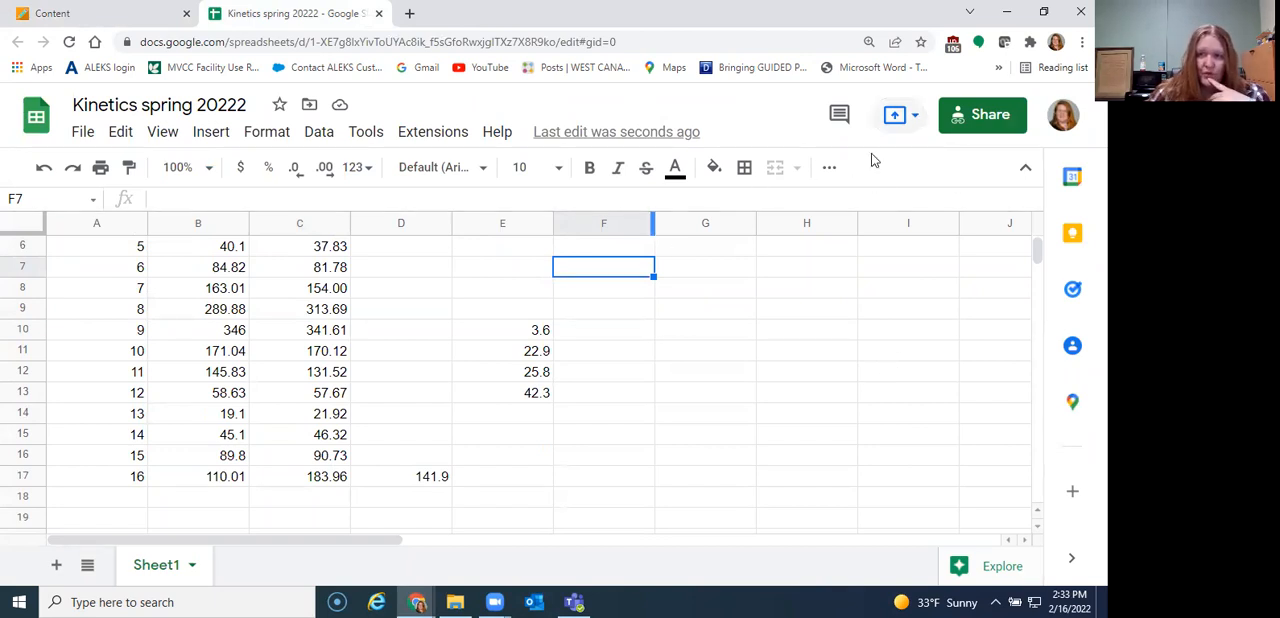
mouse_move(932, 148)
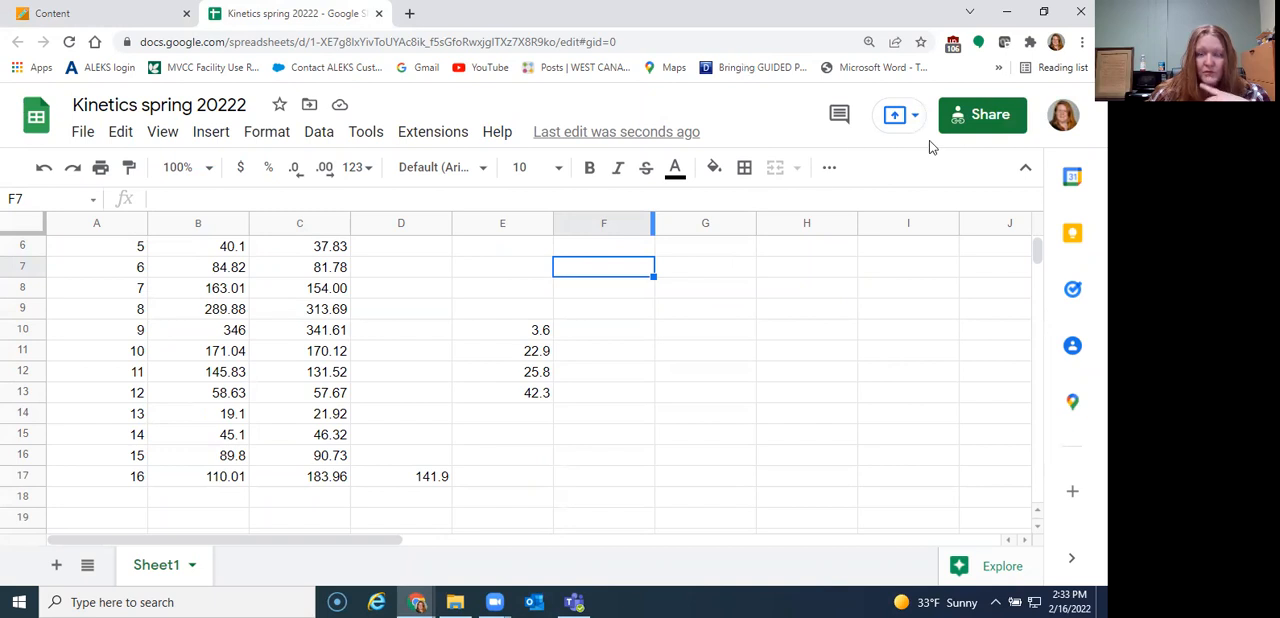
mouse_move(872, 150)
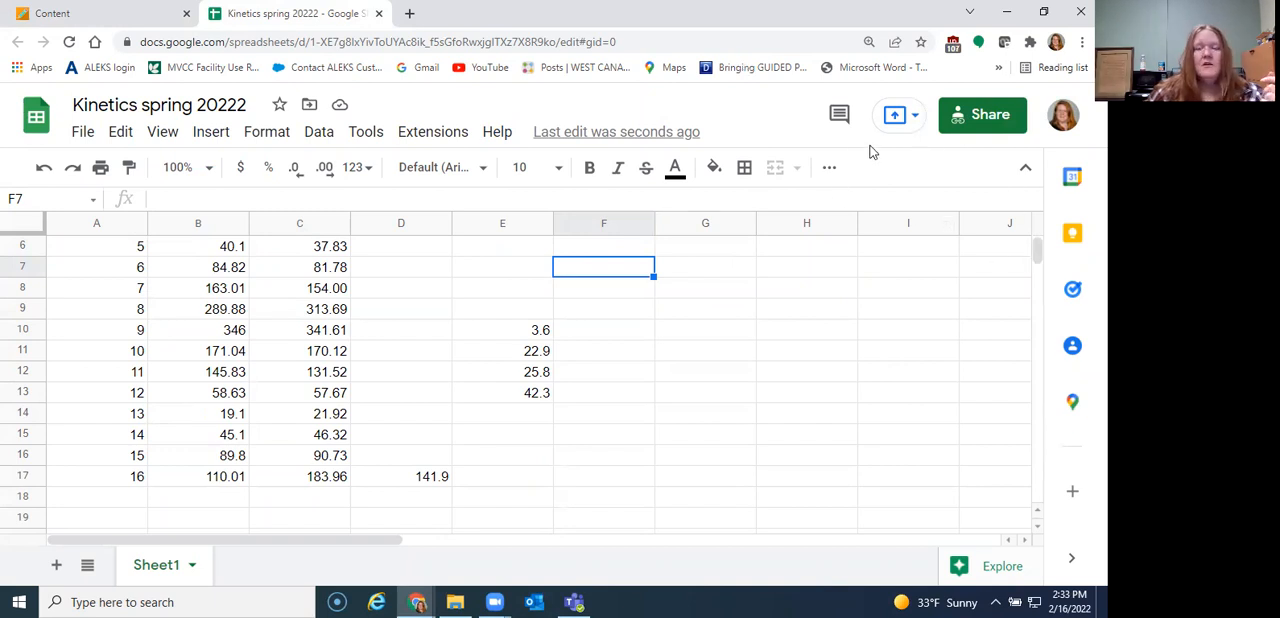
mouse_move(712, 320)
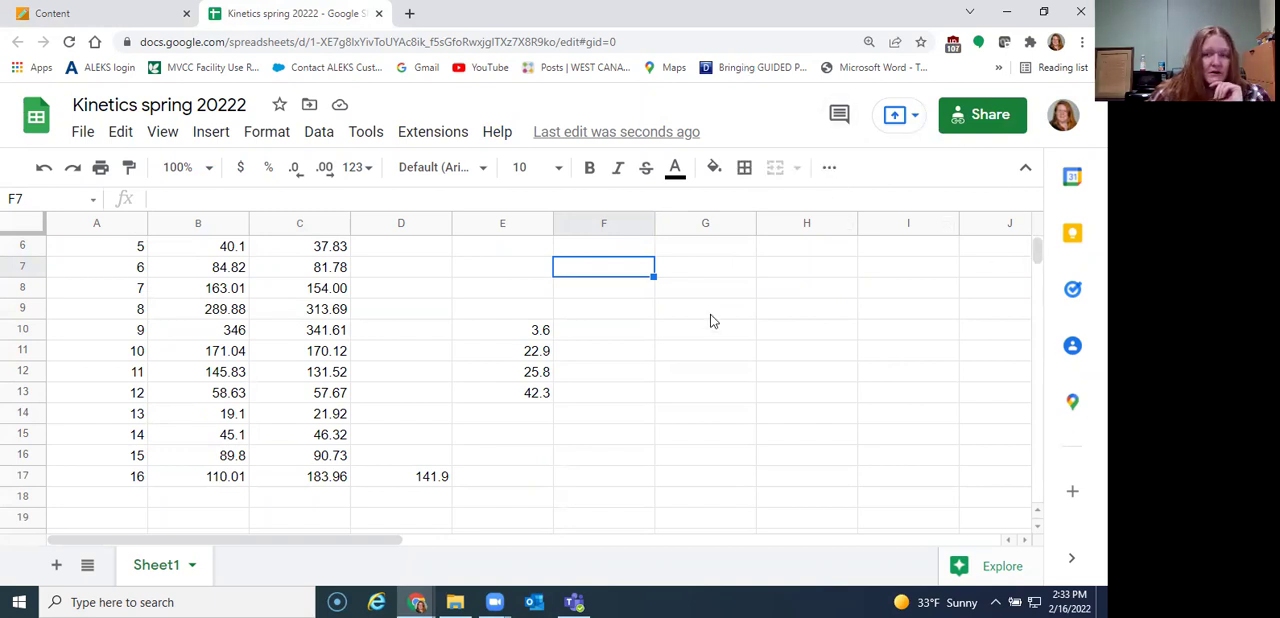